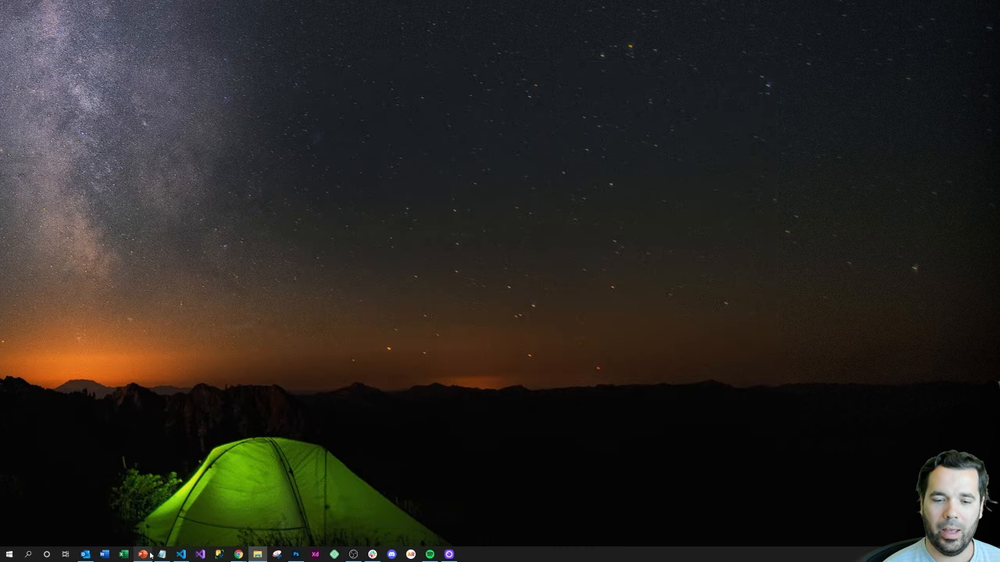
- Show the slide presentation, return to the desktop, and bring up the Compliance View 360 window
click(160, 552)
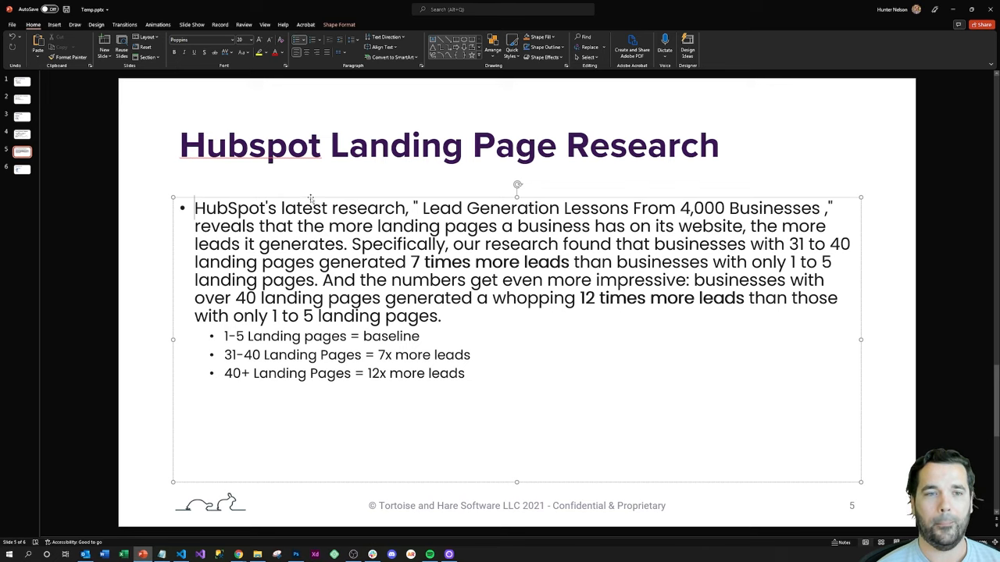
click(22, 170)
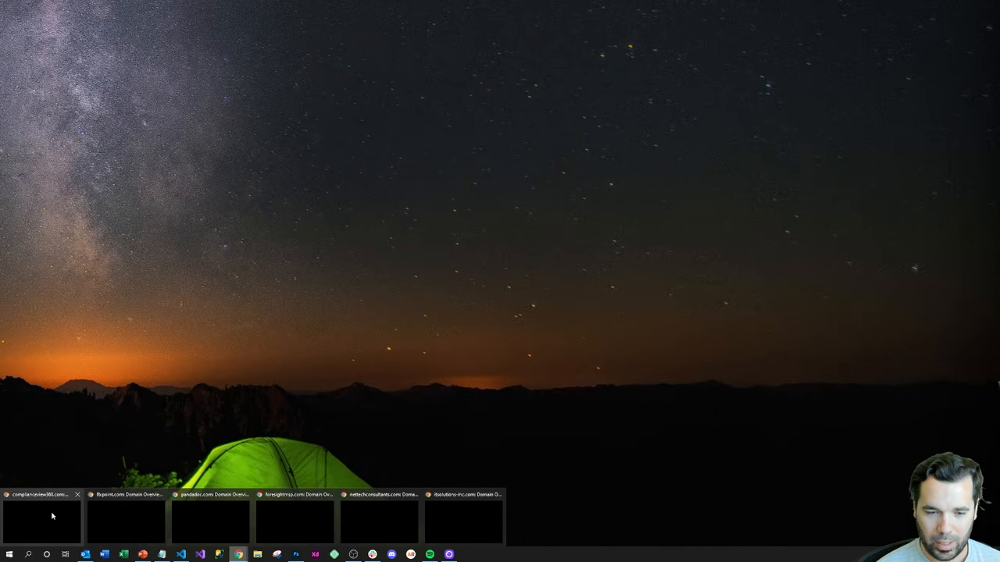
click(43, 508)
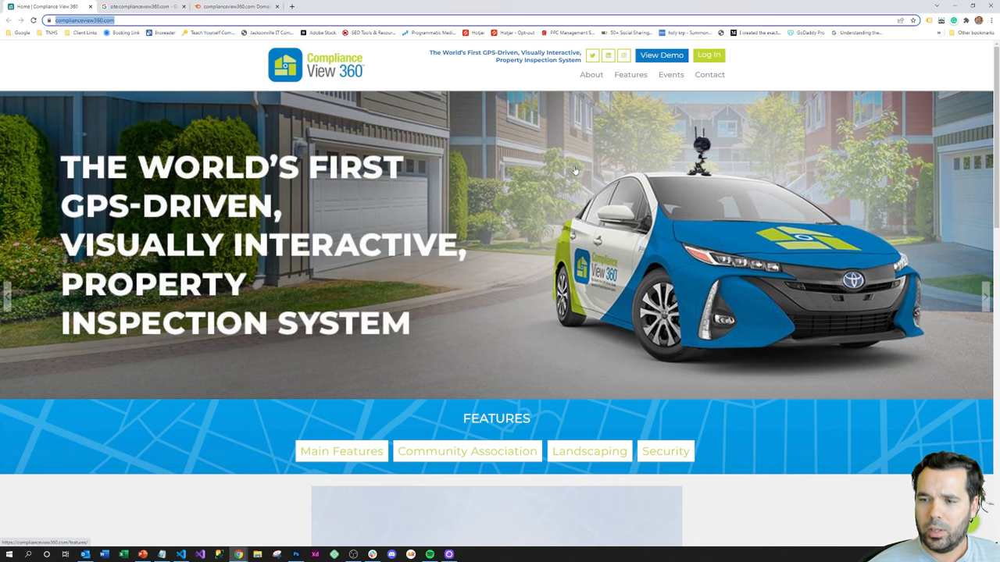
- Cycle the homepage carousel through Community Association, Landscaping and Features slides, ending on Landscaping
click(467, 451)
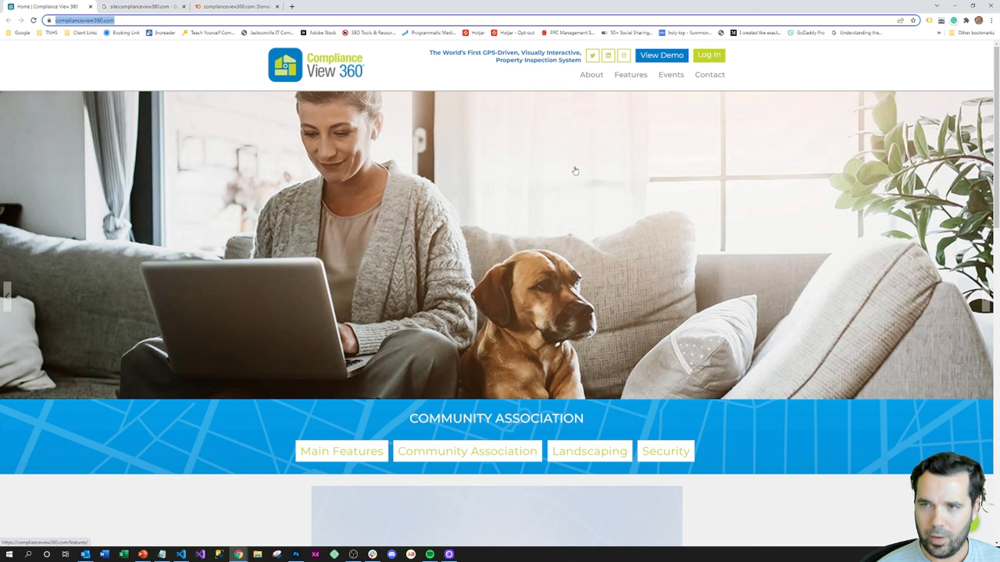
click(589, 450)
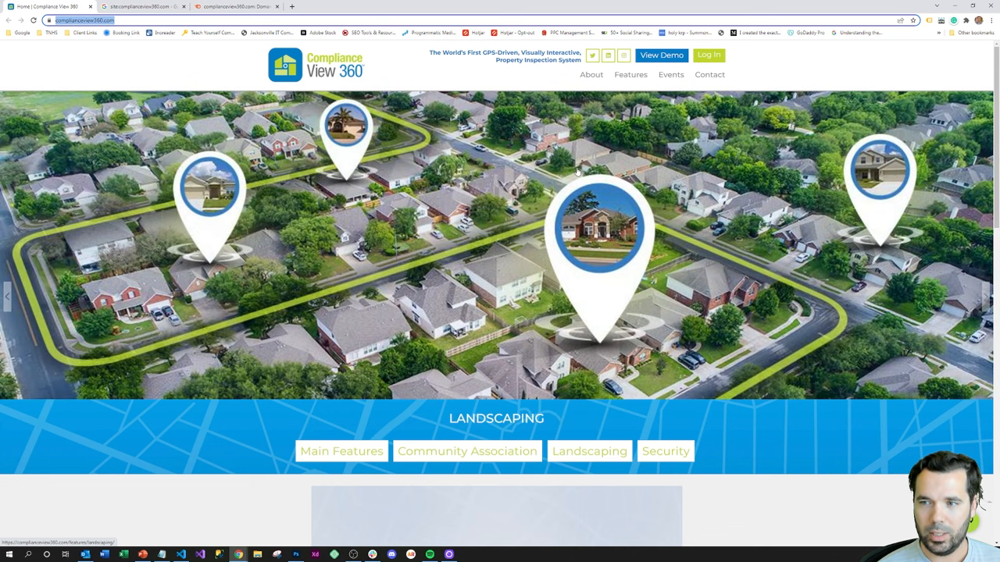
mouse_move(543, 173)
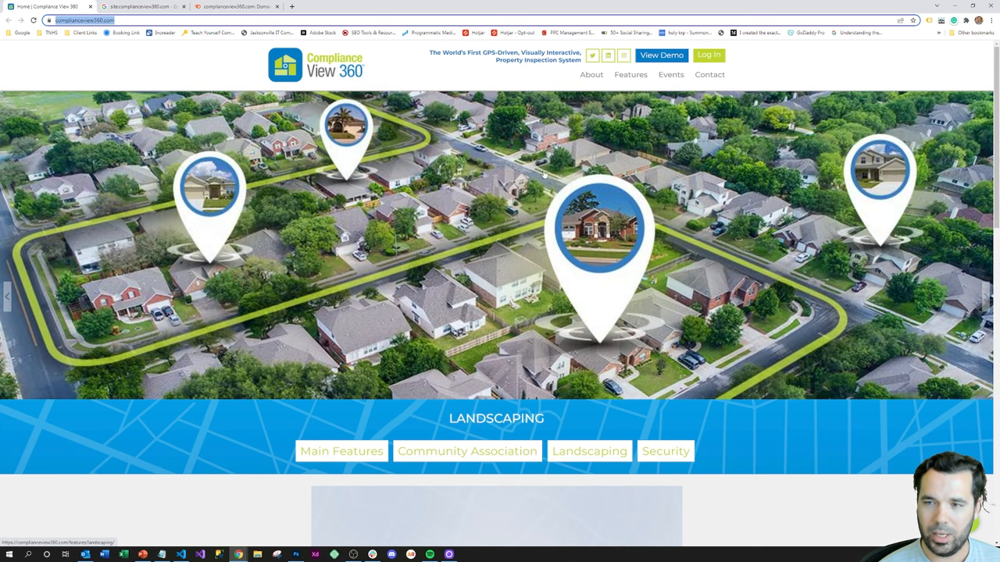
click(665, 451)
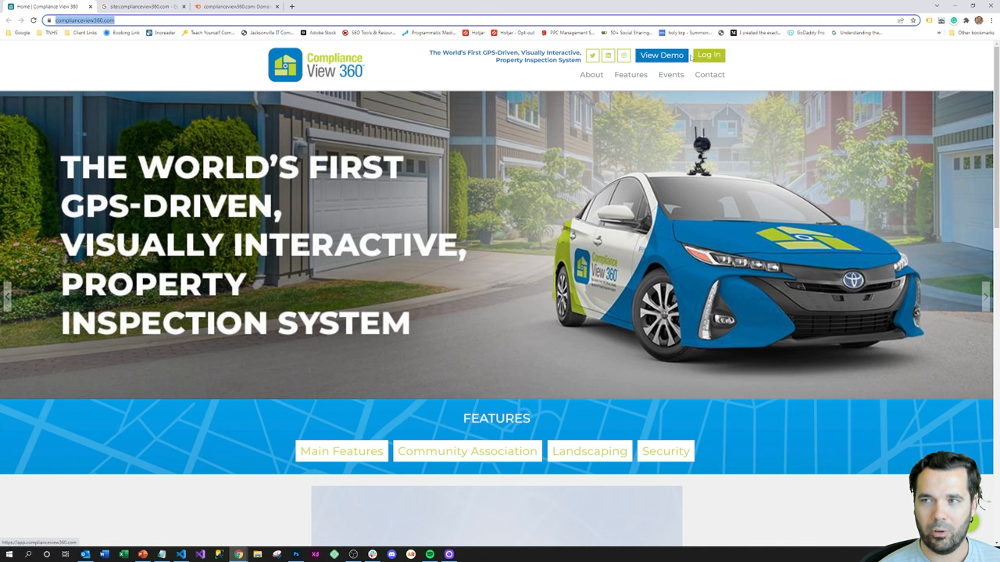
click(467, 451)
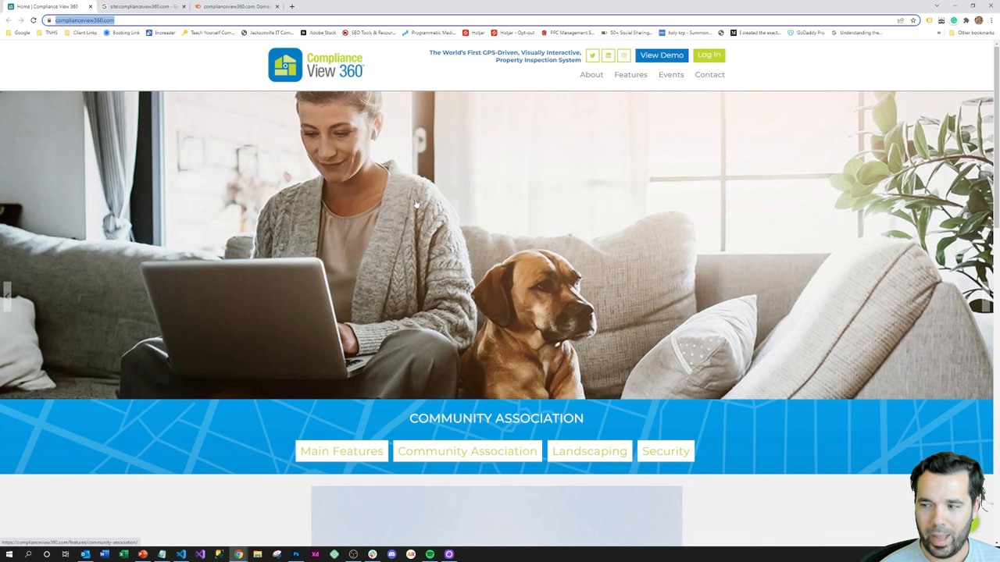
click(589, 451)
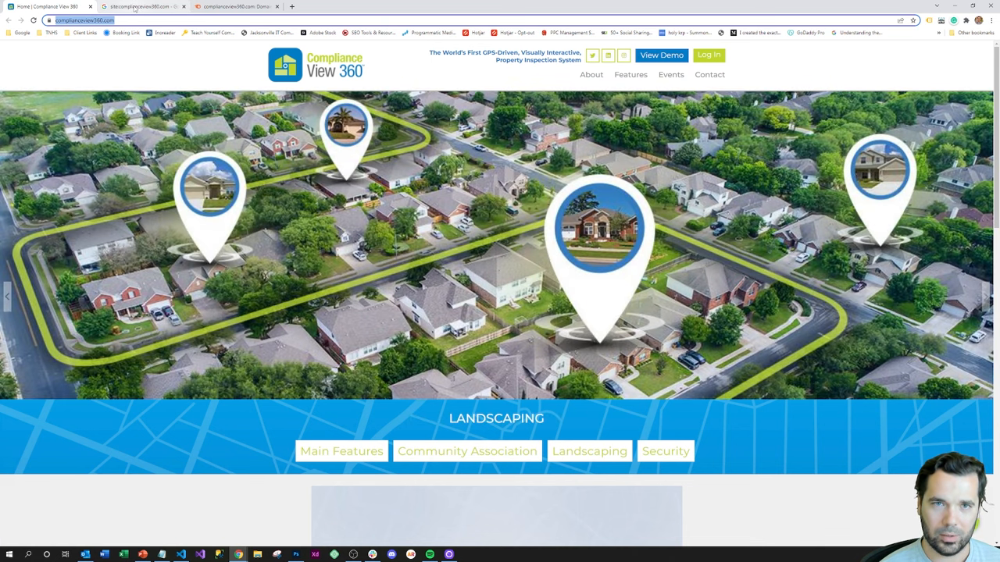
- Review complianceview360.com's Semrush overview: Authority Score 6, 19 organic keywords, 16 backlinks
click(74, 21)
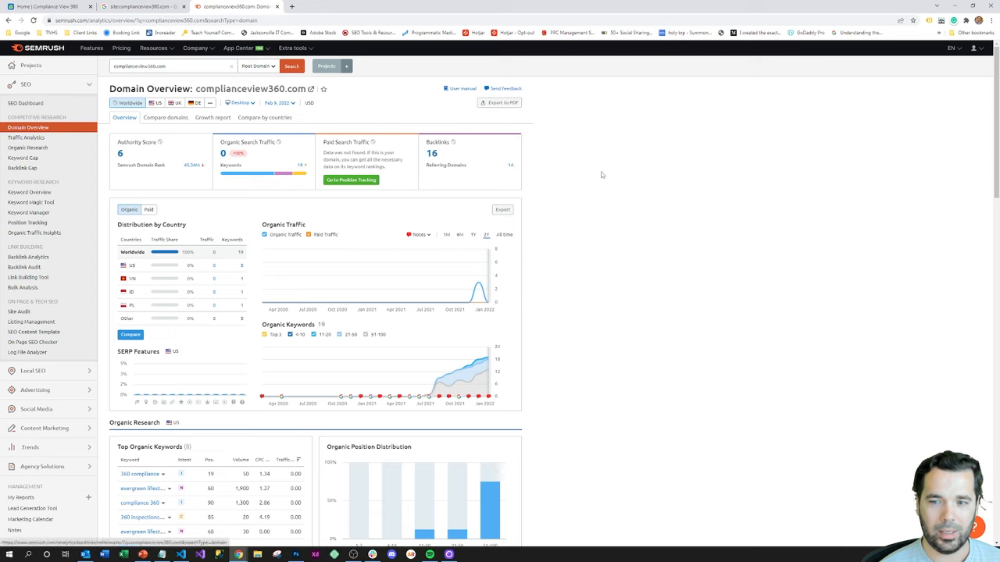
mouse_move(612, 185)
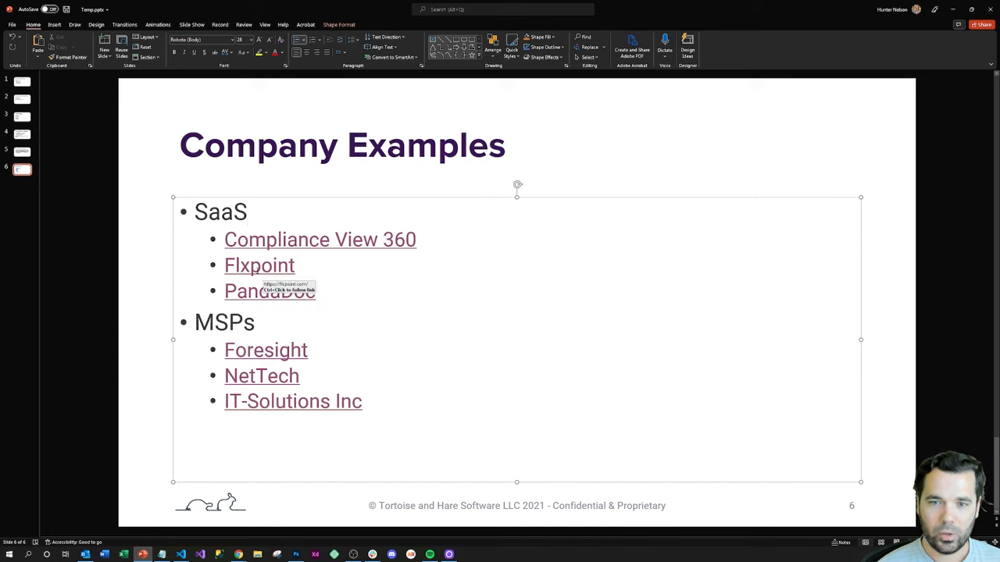
mouse_move(71, 233)
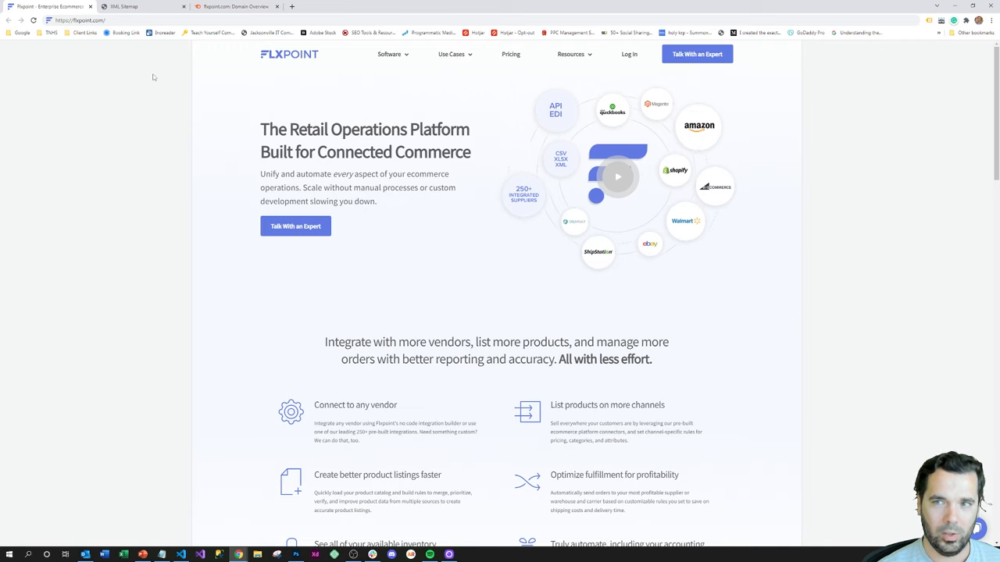
mouse_move(386, 61)
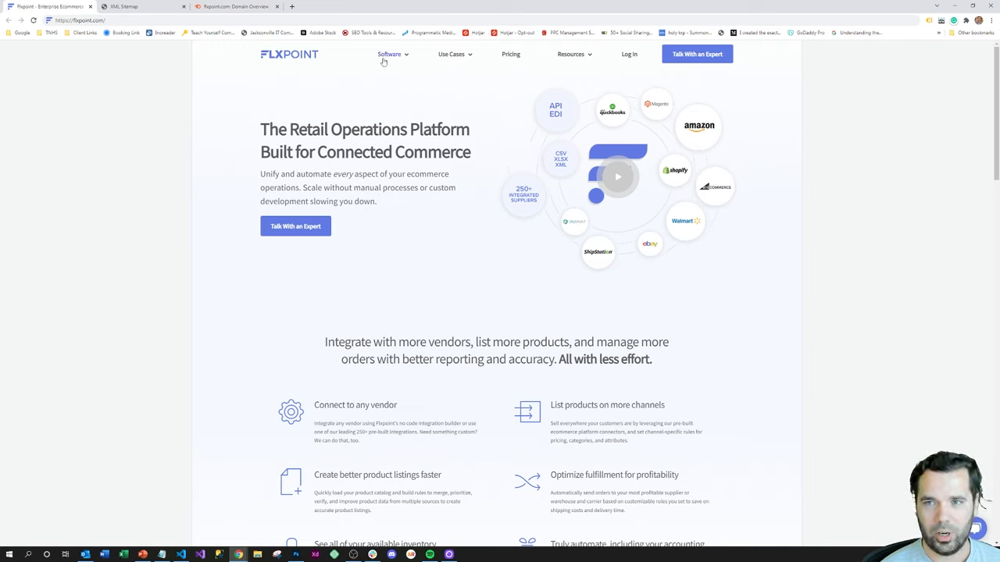
- Reveal Flxpoint's Software menu listing Why Flxpoint, Key Features and Integrations
click(389, 54)
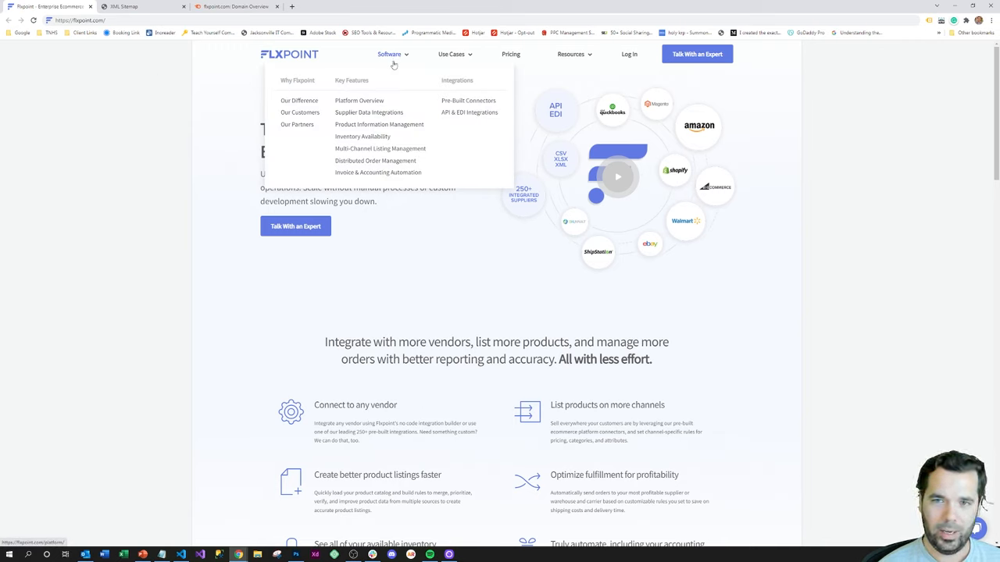
mouse_move(198, 99)
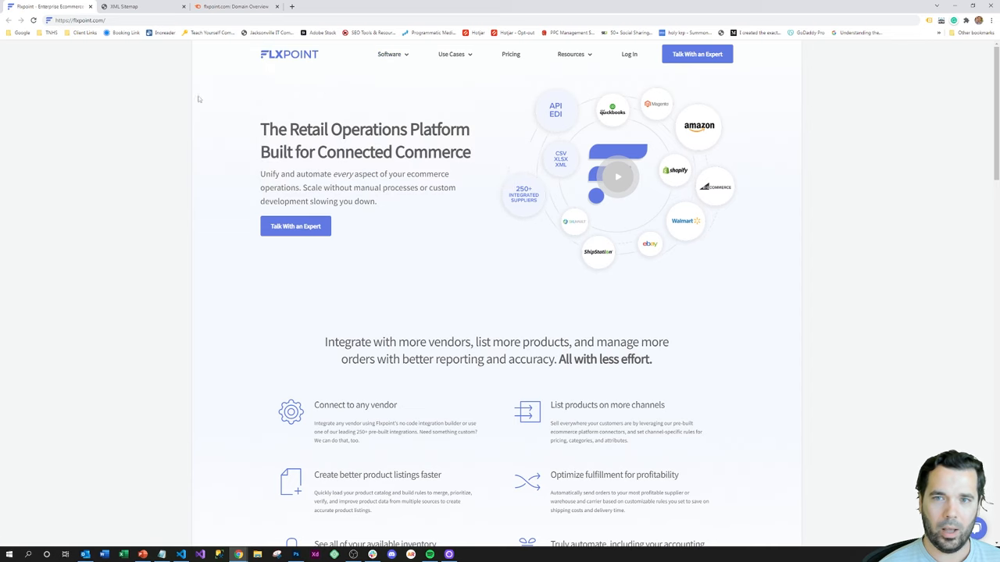
click(387, 54)
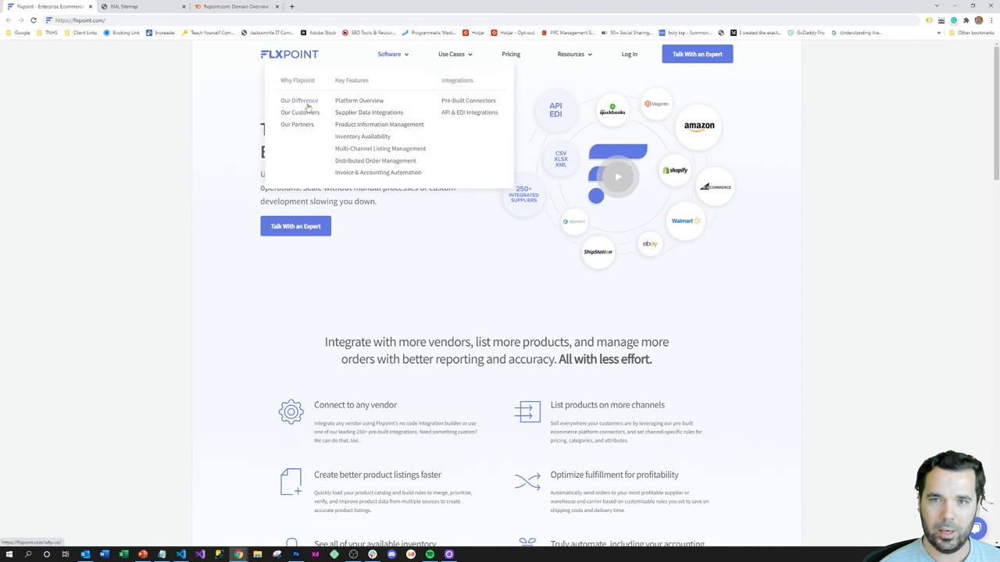
mouse_move(300, 100)
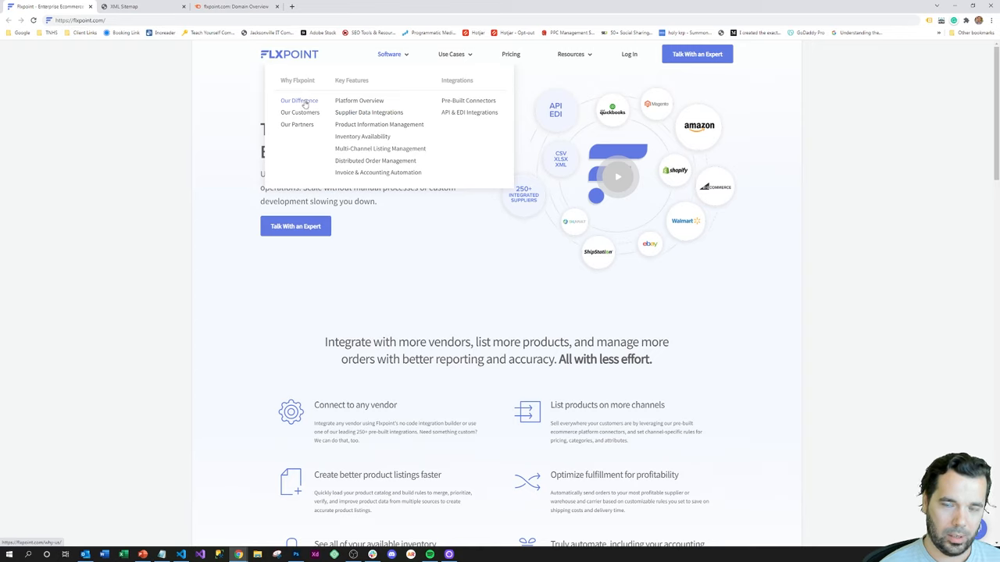
mouse_move(325, 114)
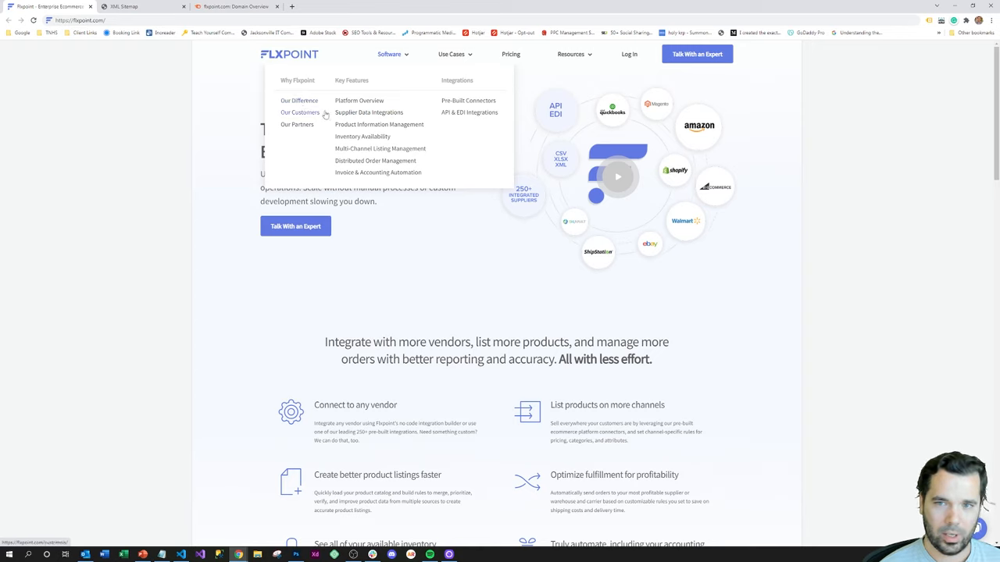
mouse_move(369, 112)
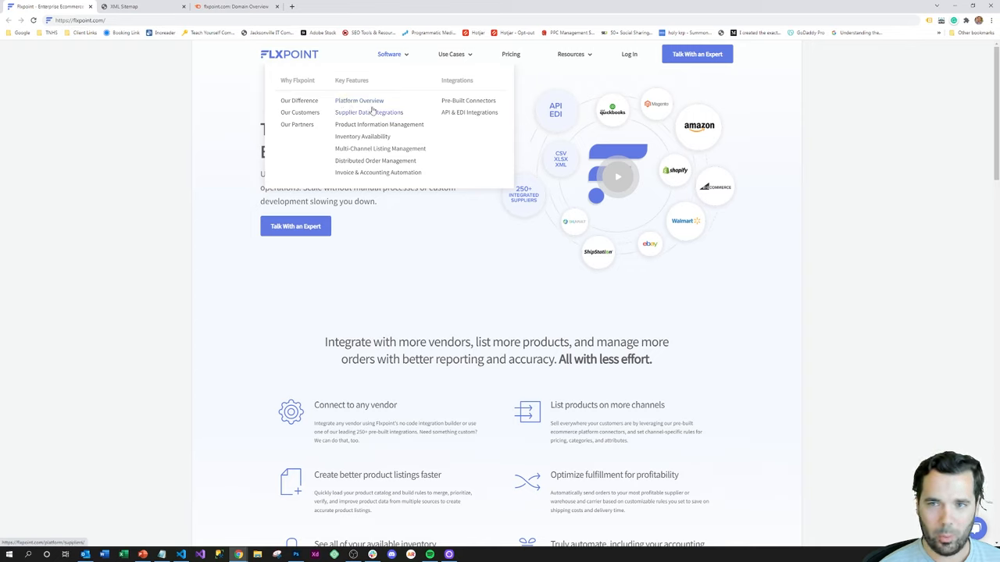
mouse_move(362, 137)
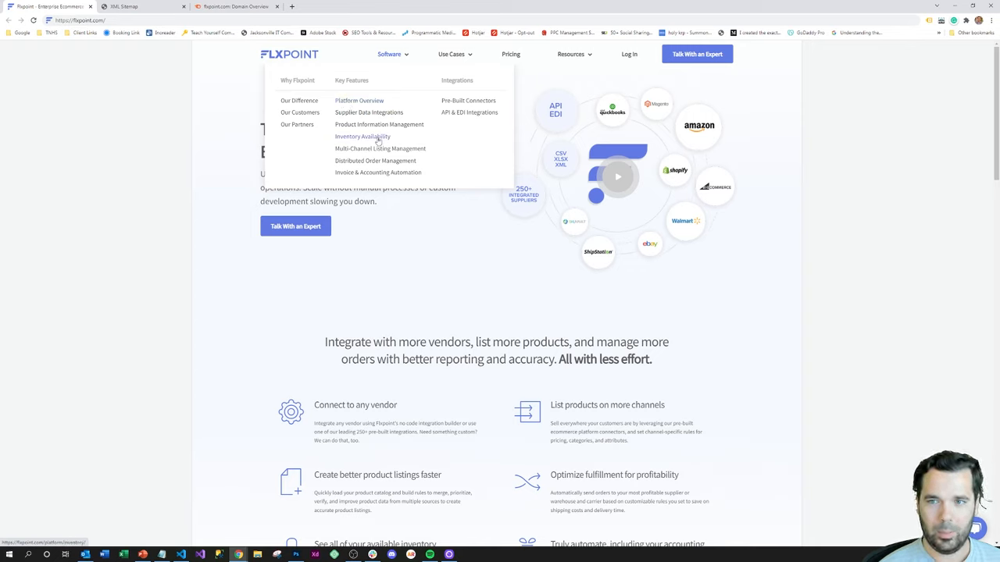
mouse_move(381, 151)
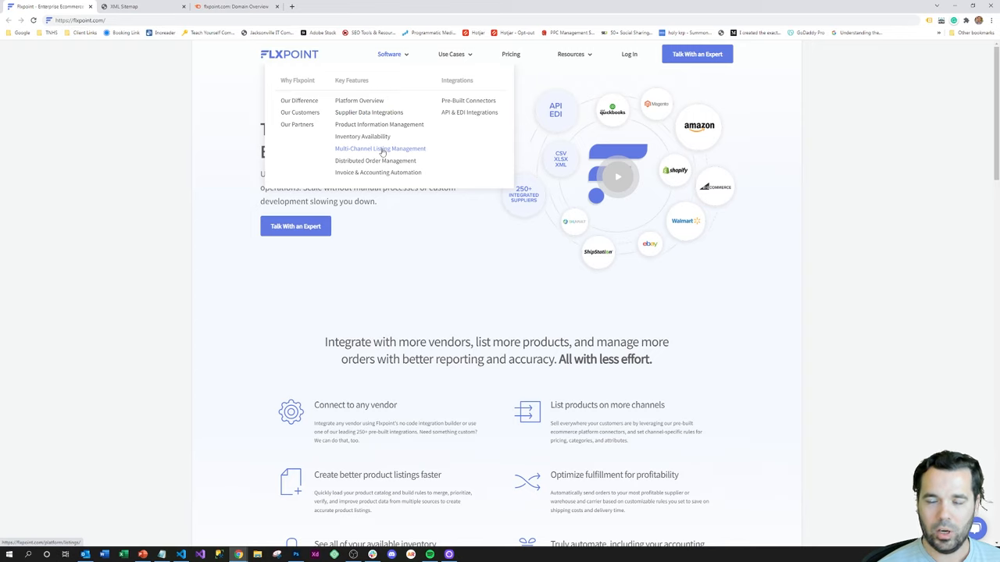
mouse_move(464, 112)
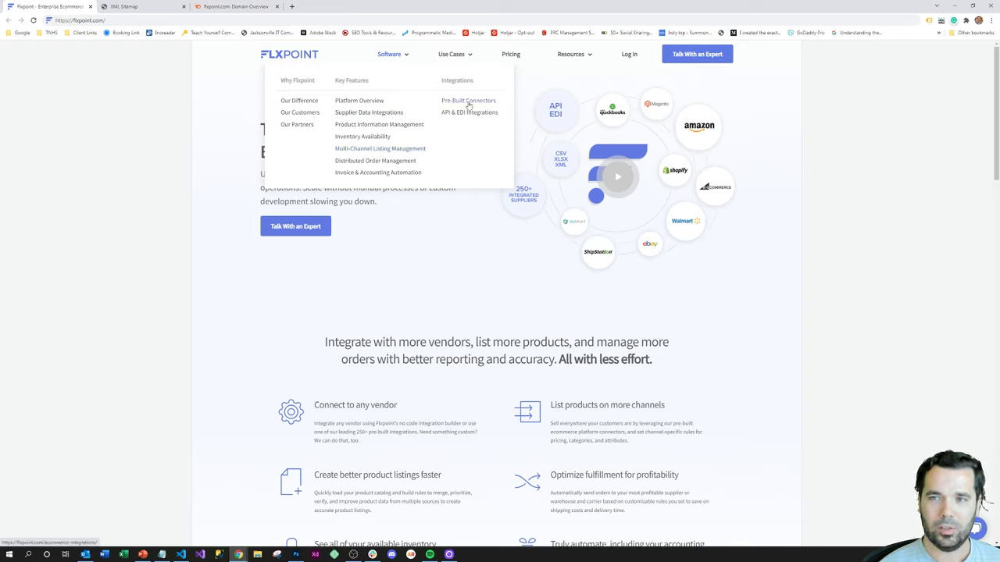
click(470, 111)
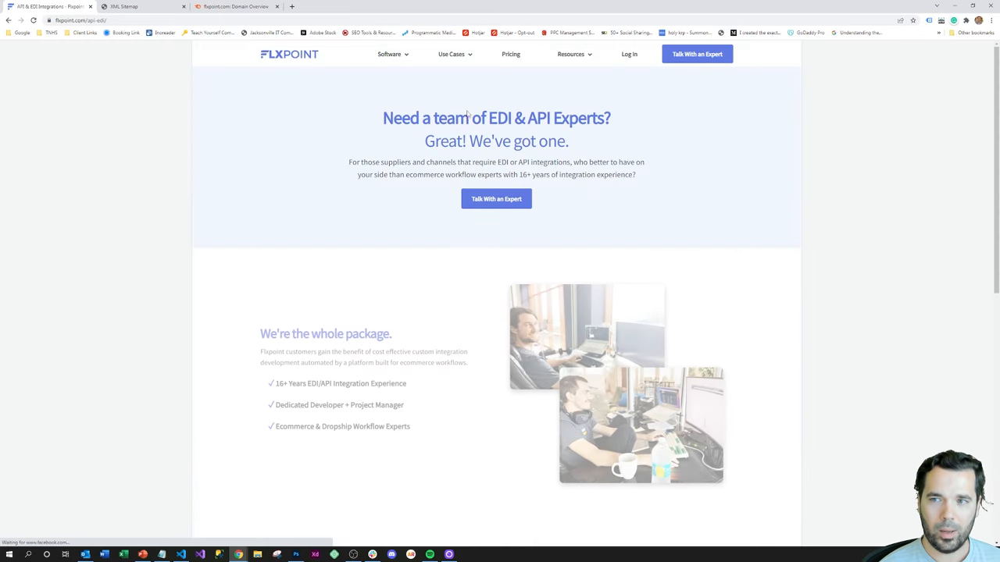
scroll(down, 3)
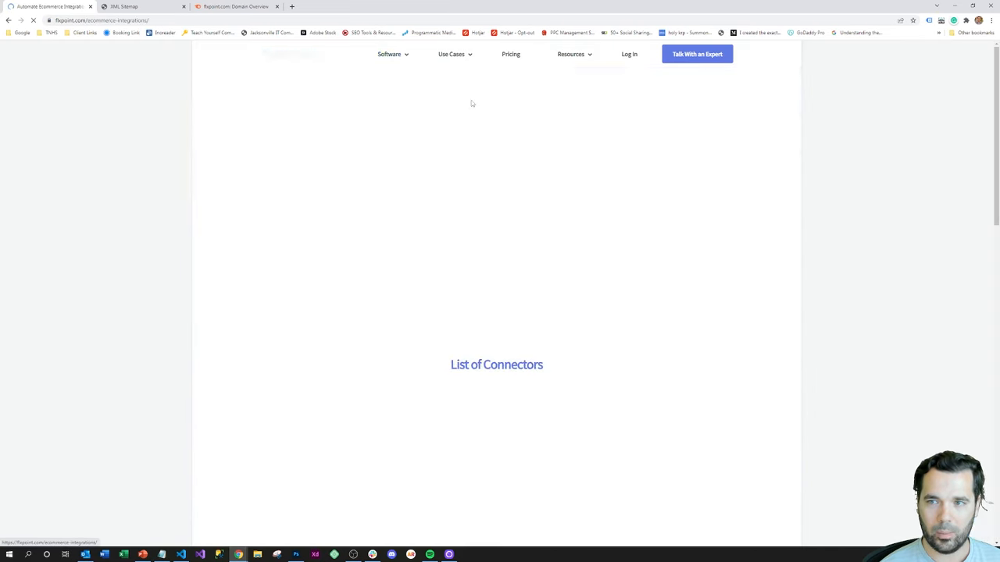
scroll(down, 3)
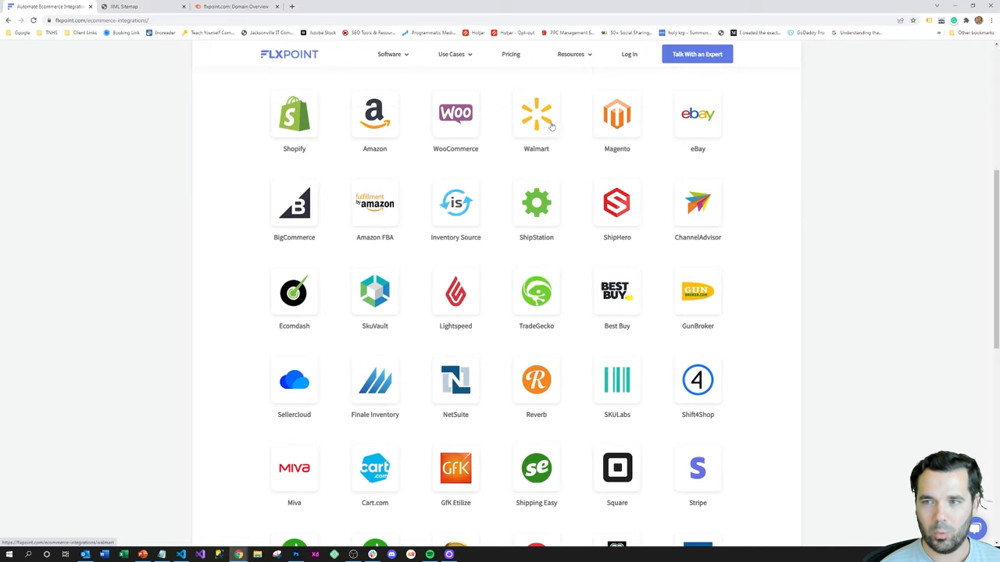
click(294, 109)
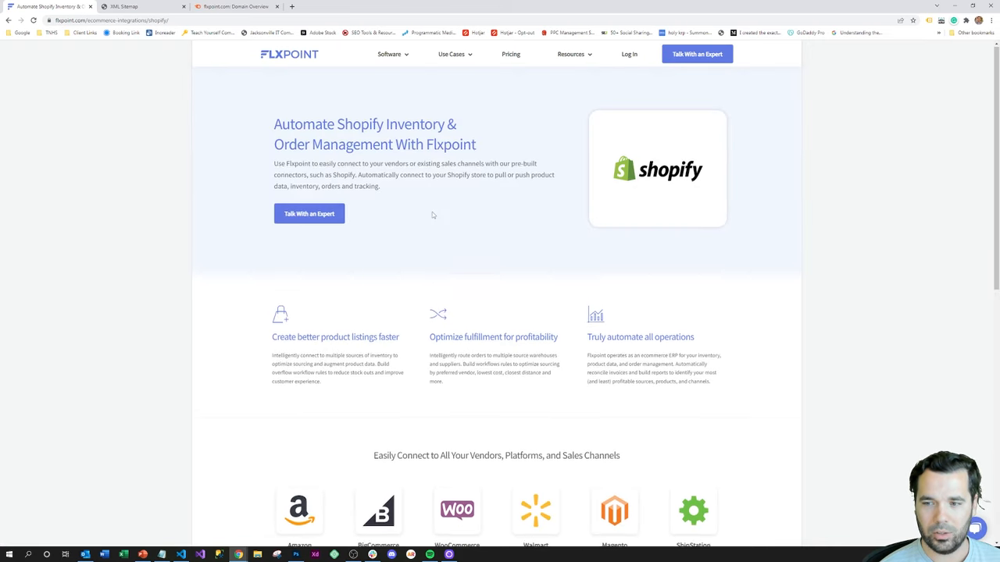
click(454, 54)
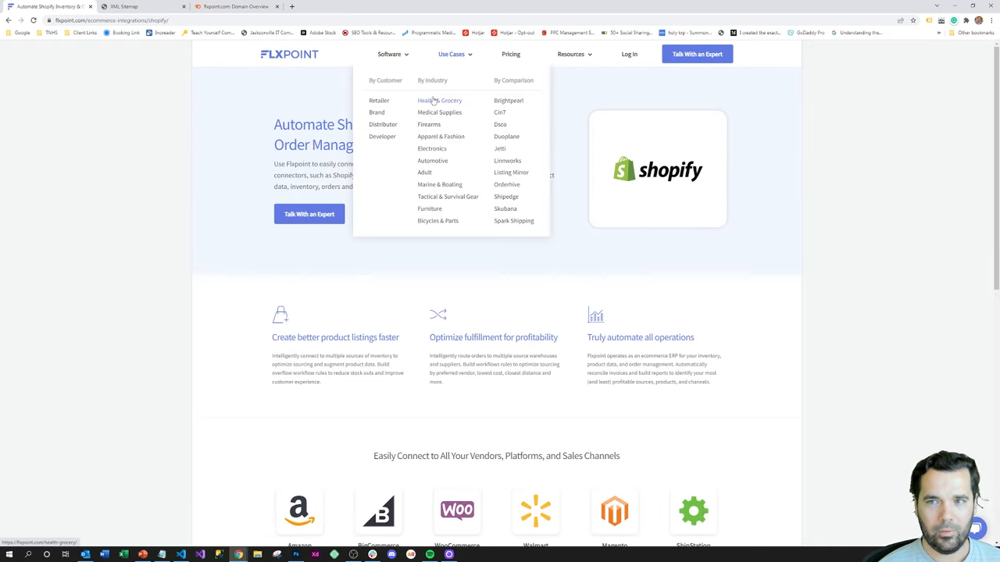
mouse_move(430, 213)
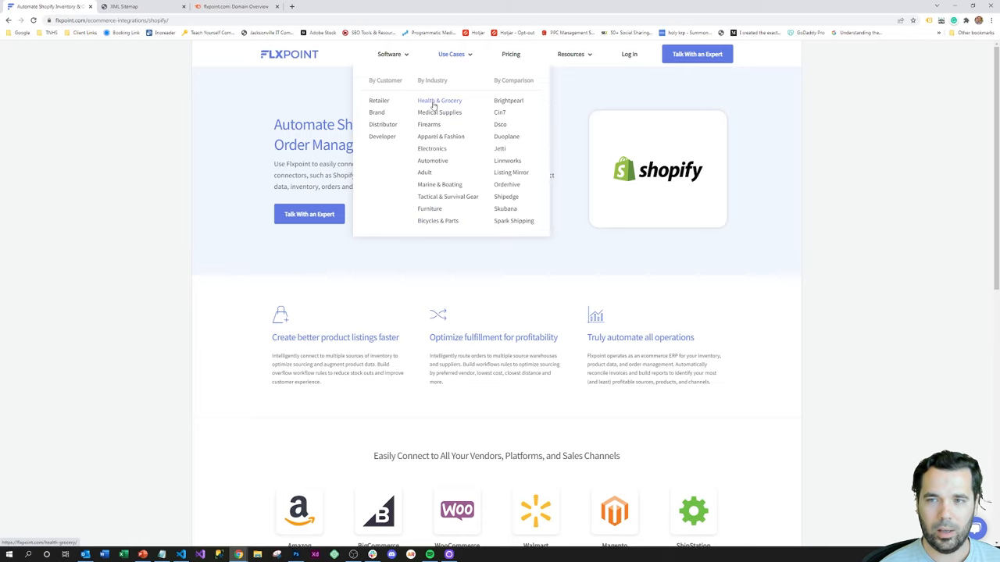
mouse_move(418, 102)
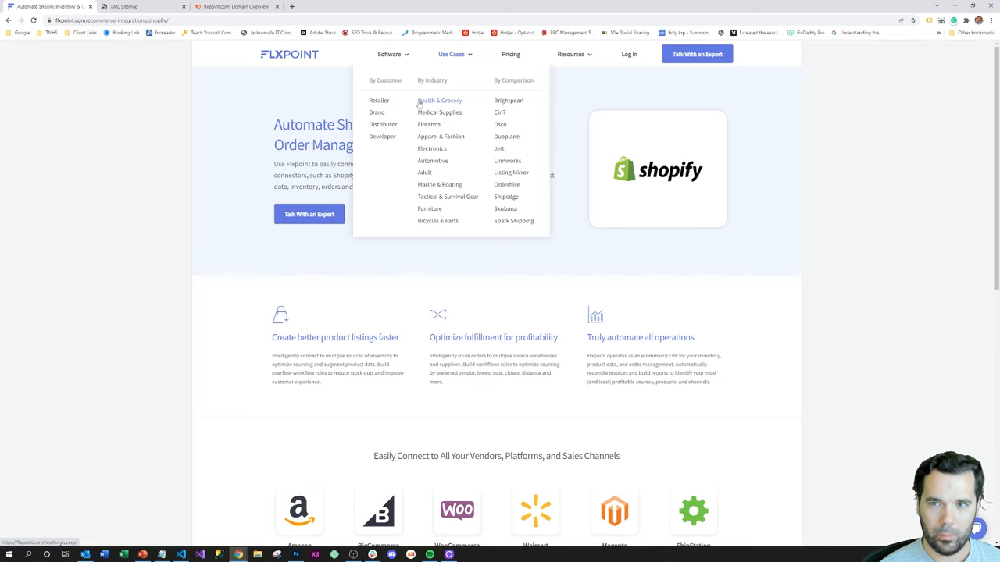
mouse_move(379, 100)
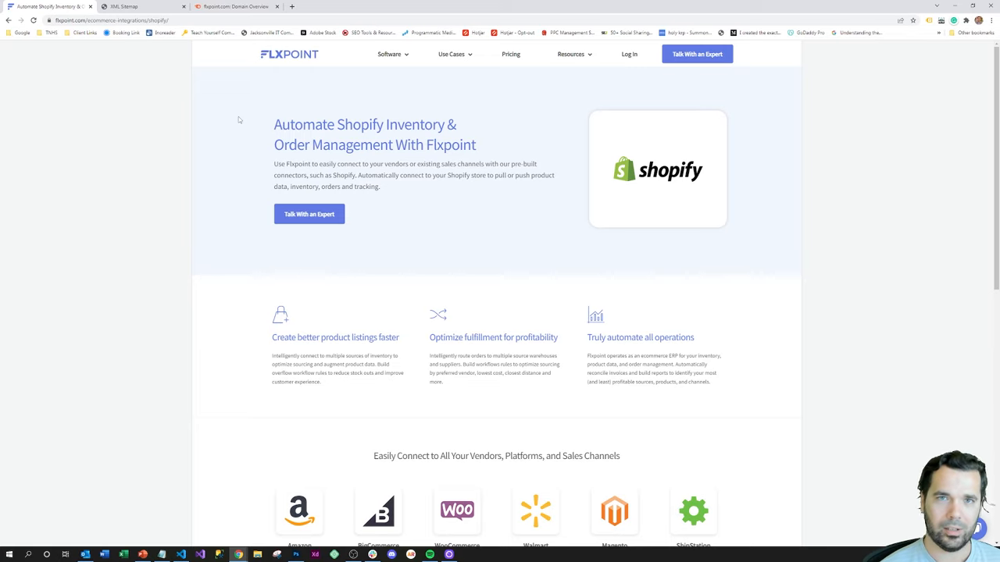
mouse_move(135, 130)
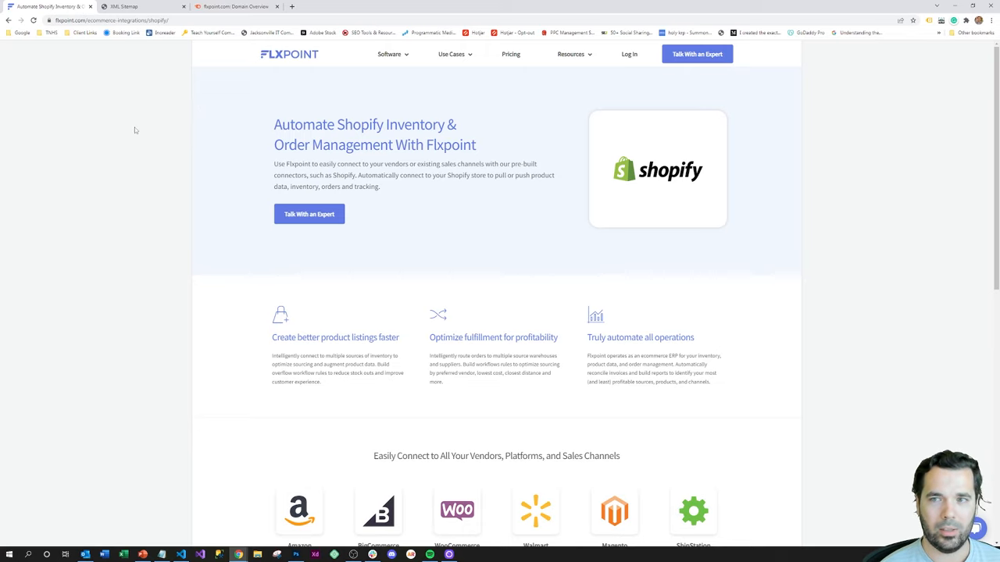
scroll(down, 3)
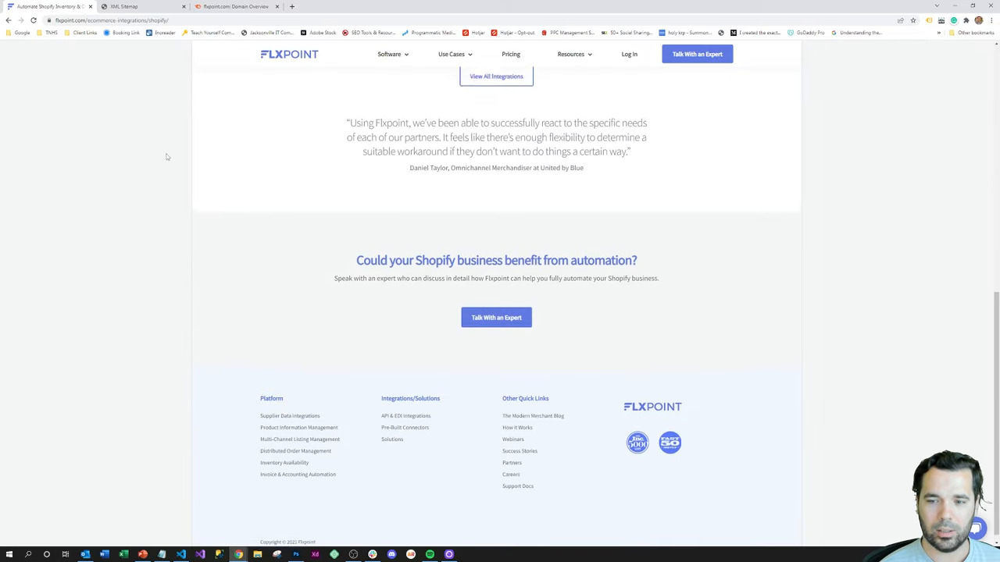
scroll(up, 3)
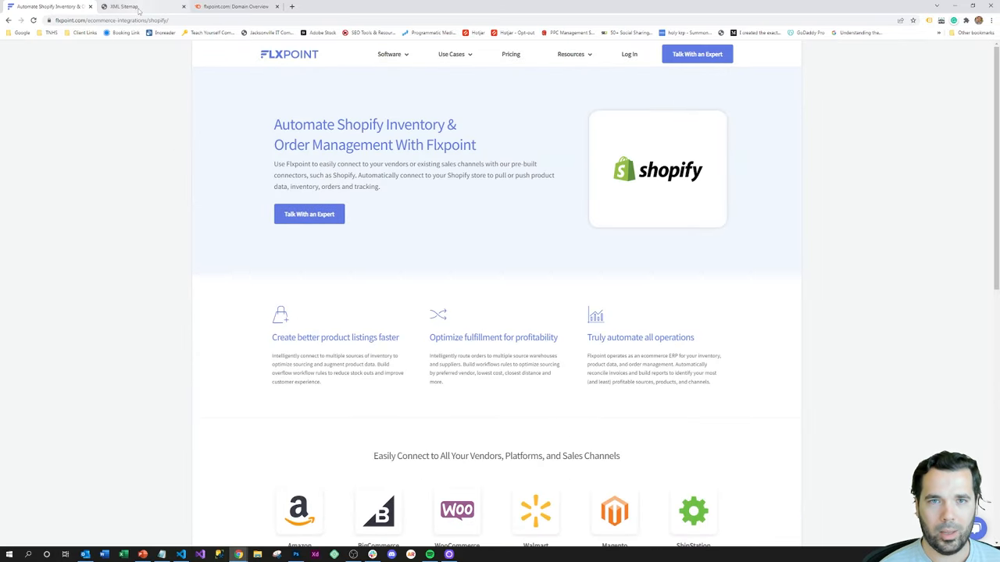
- Open page-sitemap.xml from Flxpoint's sitemap index and scroll its 214 URLs
click(129, 14)
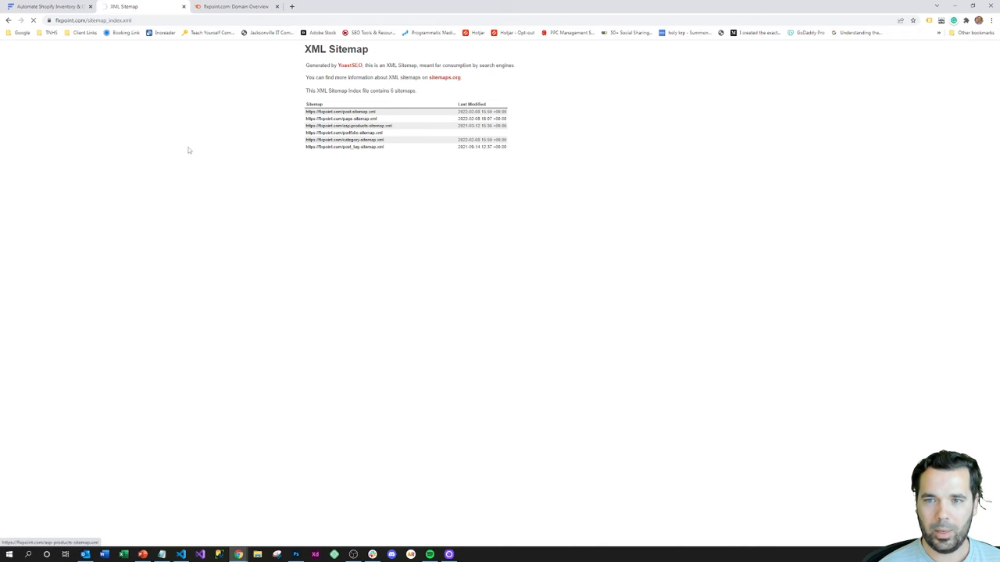
click(342, 118)
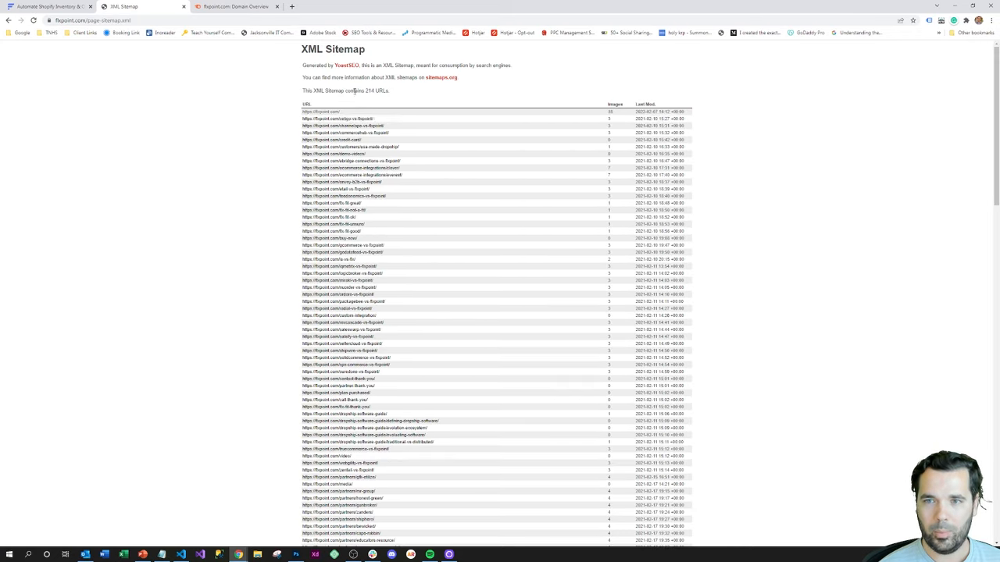
scroll(down, 3)
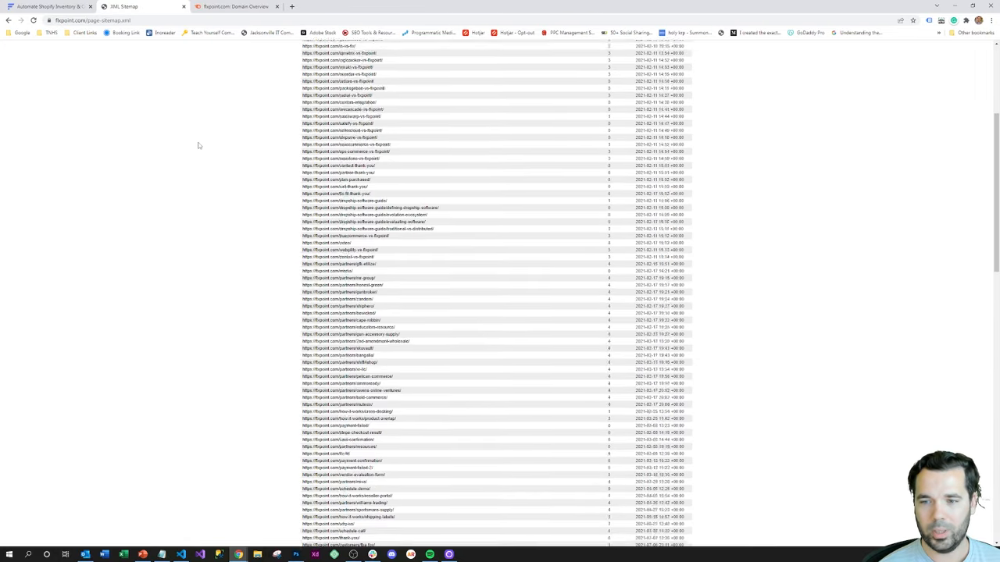
scroll(down, 3)
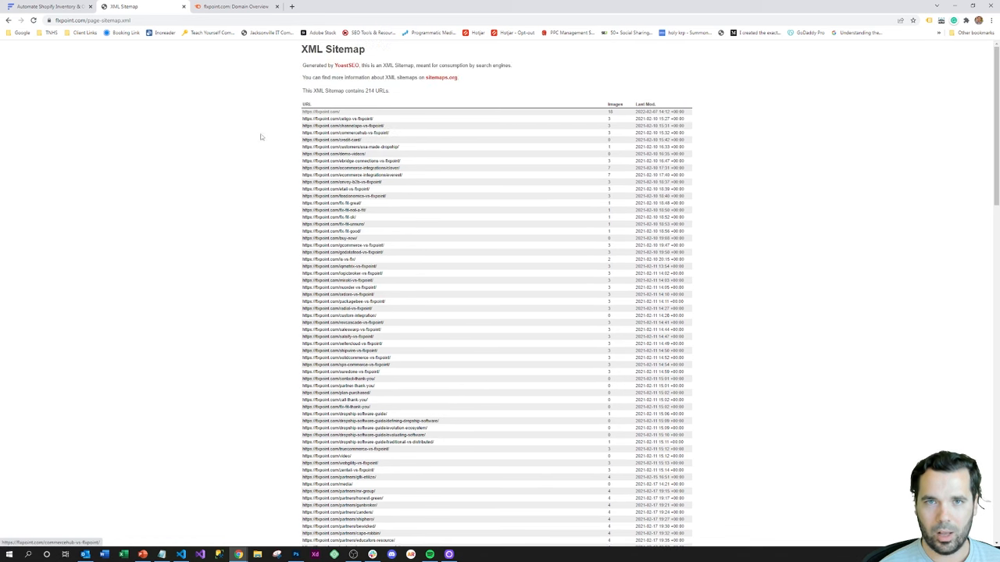
- Review flxpoint.com's Semrush overview: Authority Score 38, 688 organic traffic, 2.1K backlinks
click(234, 7)
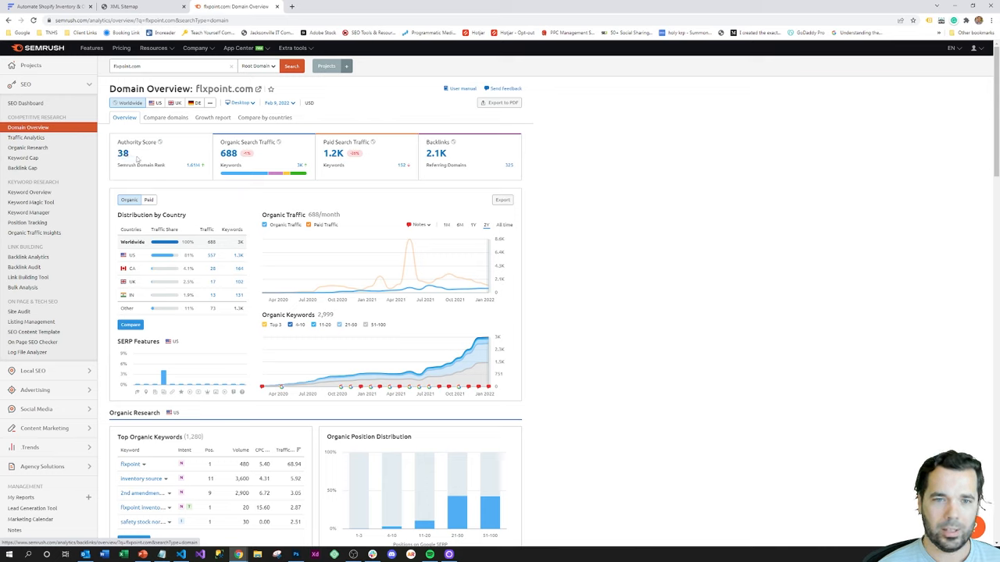
mouse_move(160, 161)
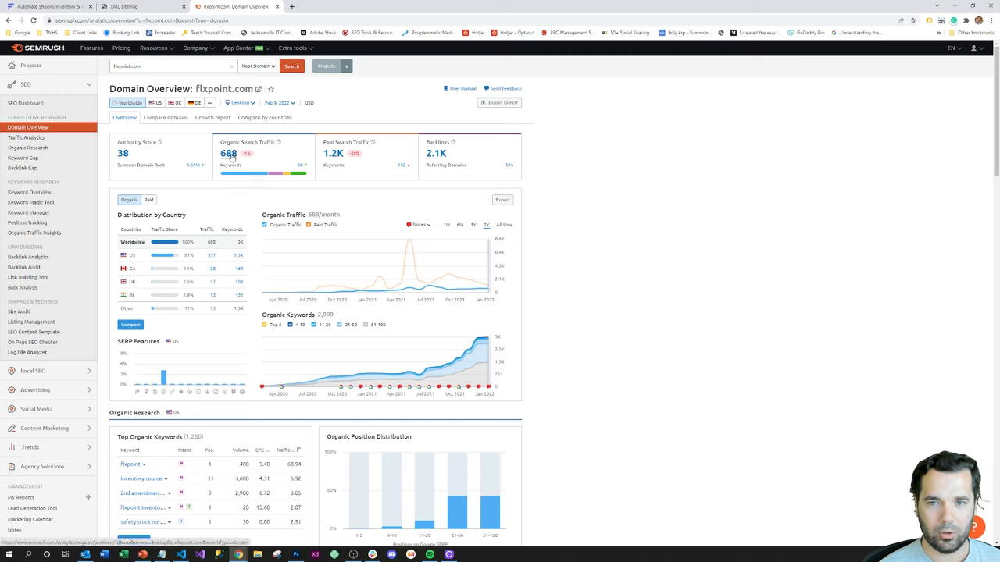
mouse_move(238, 158)
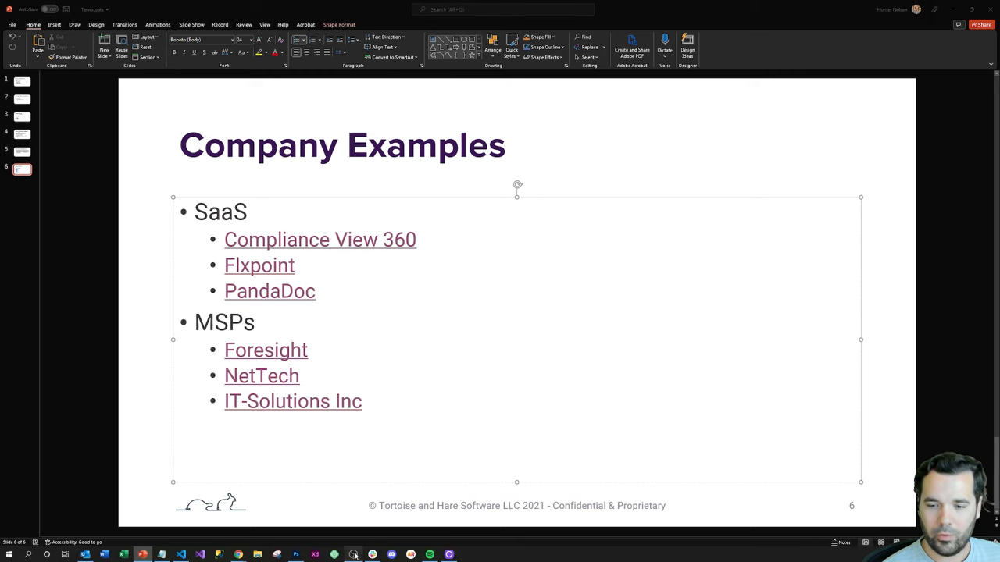
- Follow the PandaDoc hyperlink on the Company Examples slide to its homepage
click(316, 291)
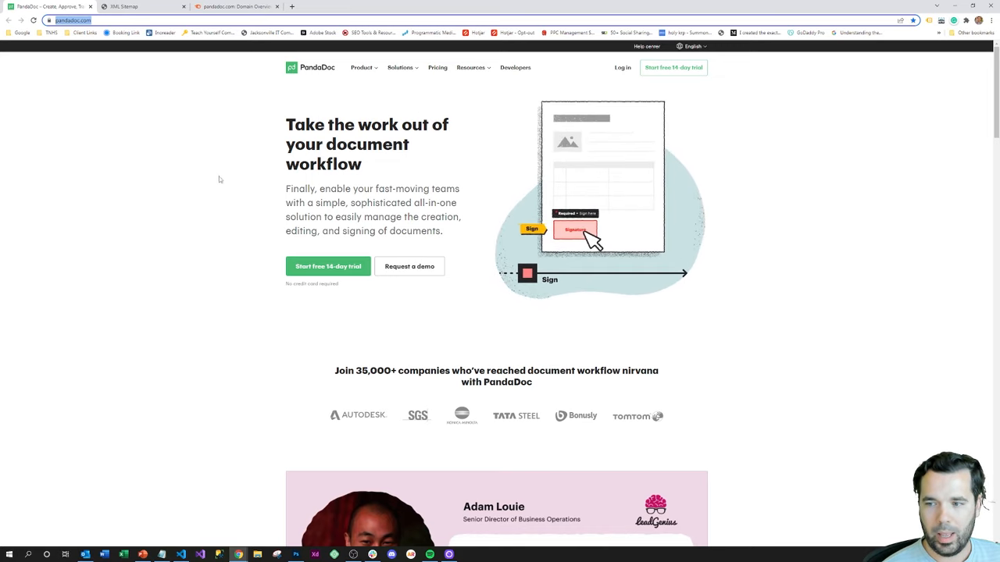
click(575, 229)
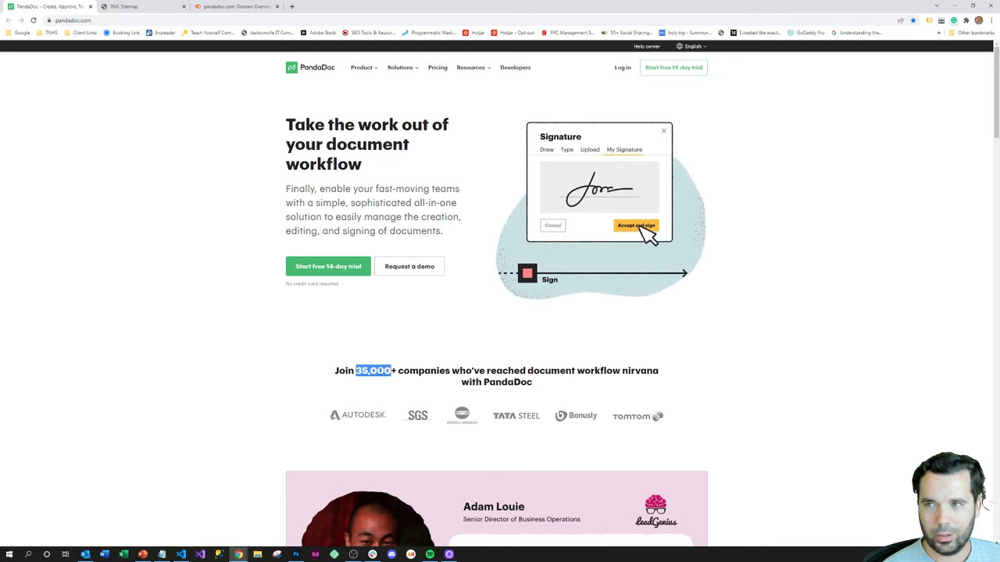
scroll(down, 3)
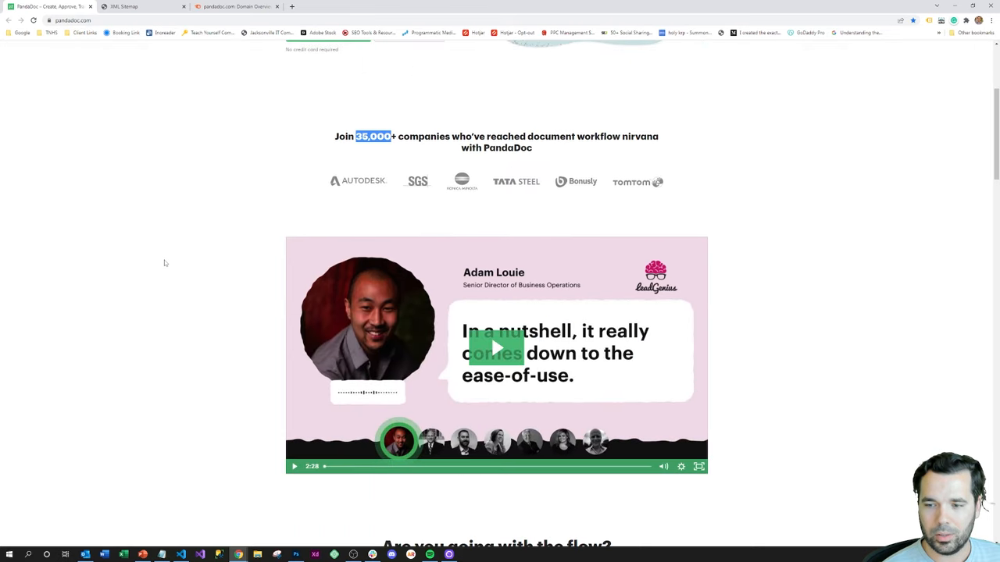
scroll(down, 3)
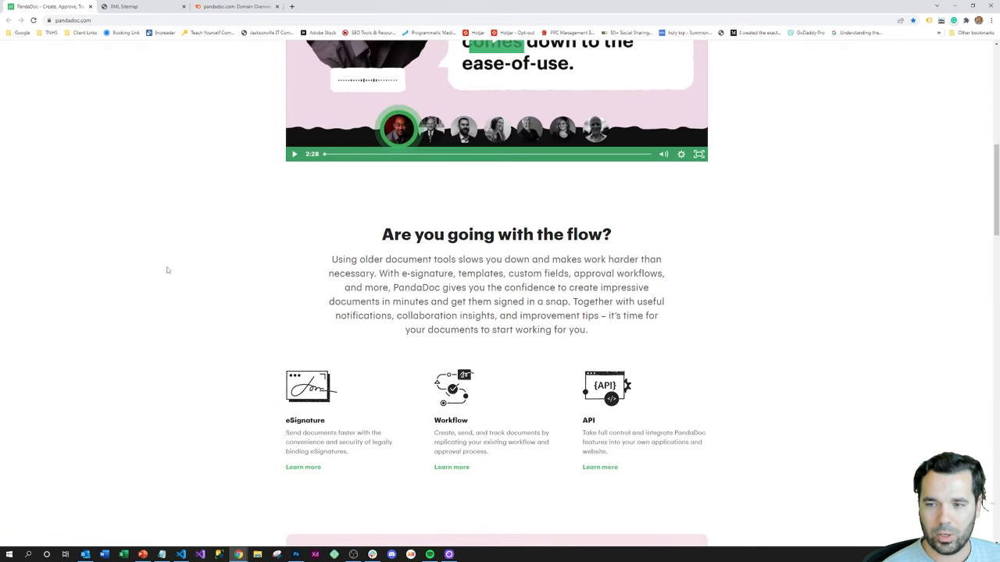
scroll(down, 3)
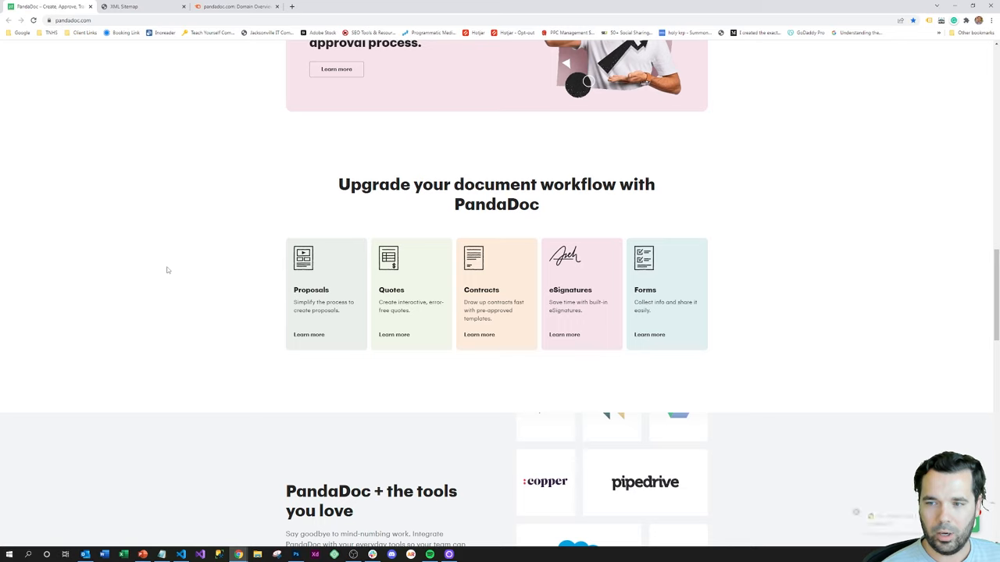
scroll(down, 3)
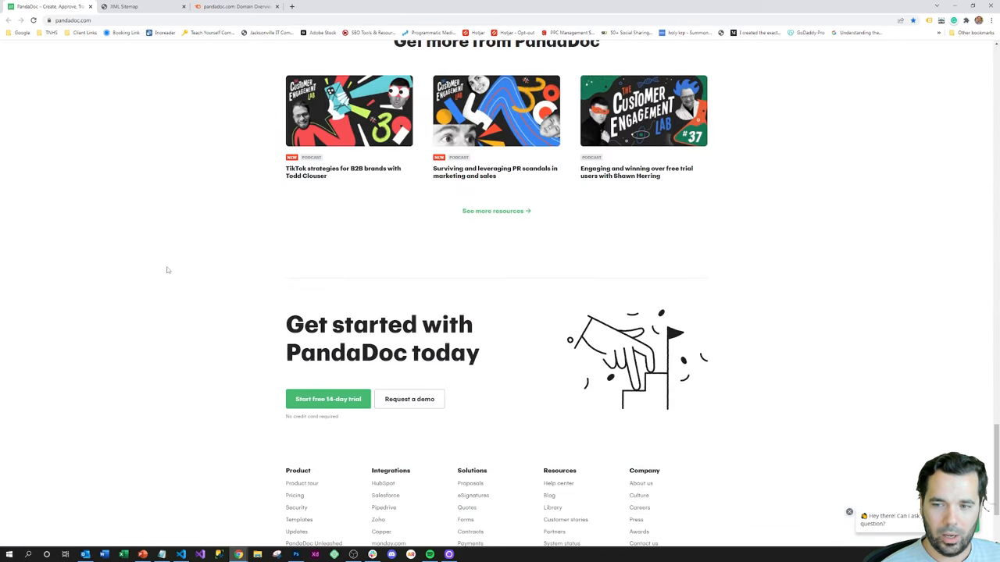
scroll(down, 3)
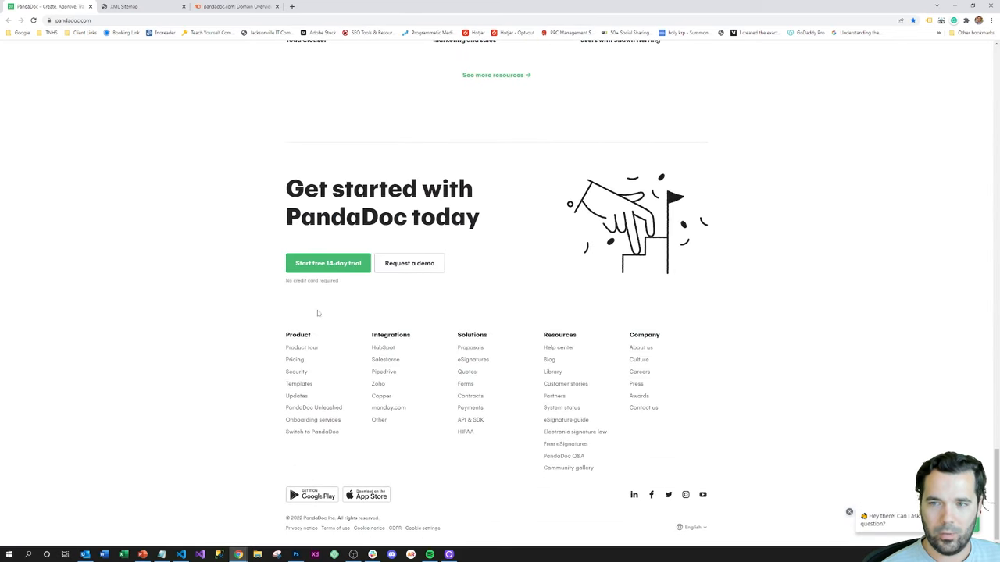
mouse_move(299, 397)
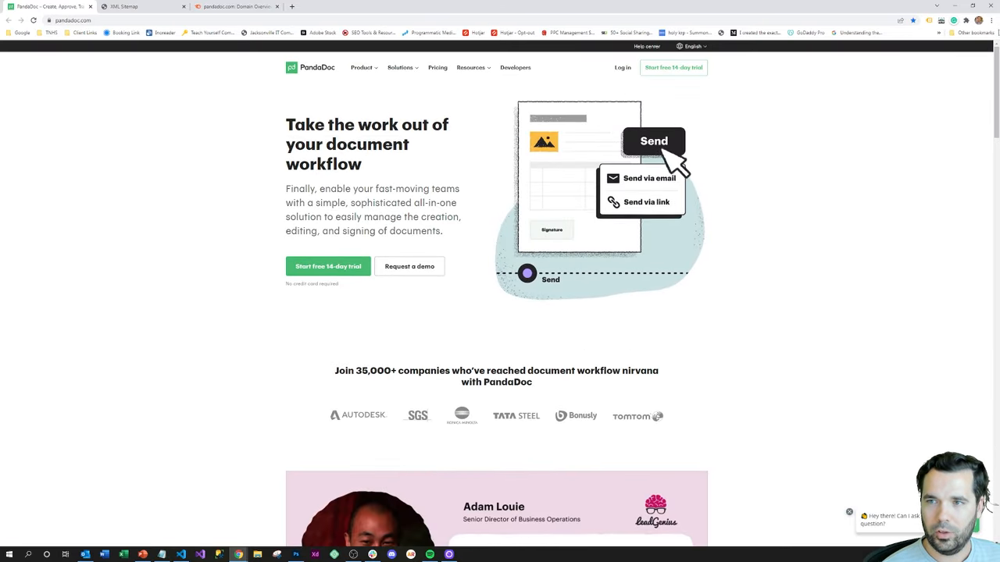
click(362, 67)
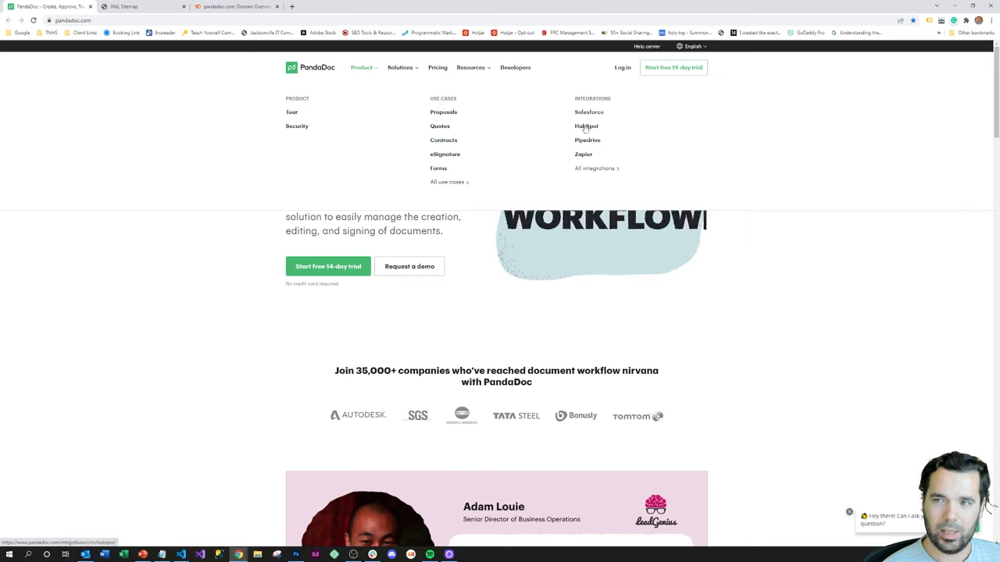
click(400, 67)
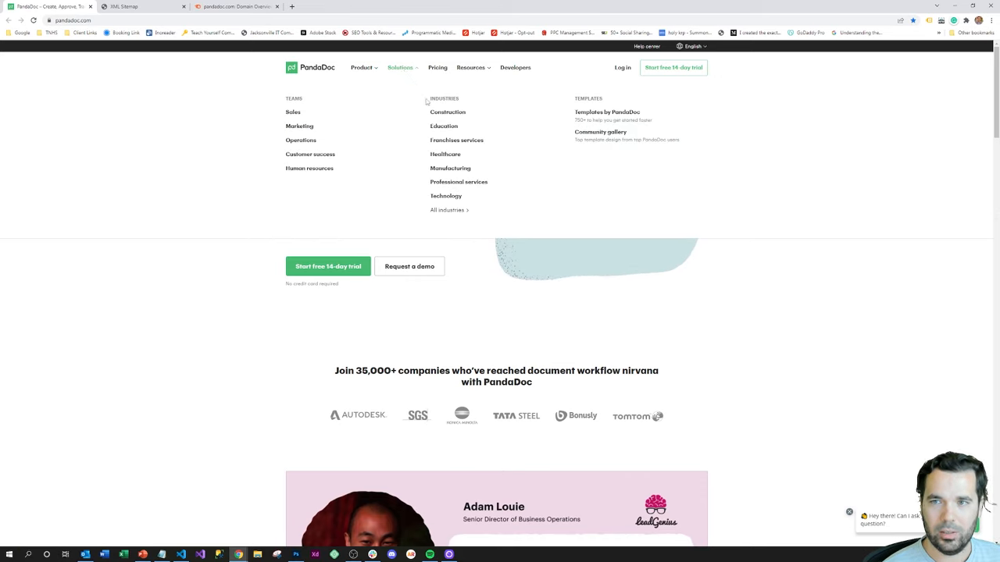
mouse_move(444, 187)
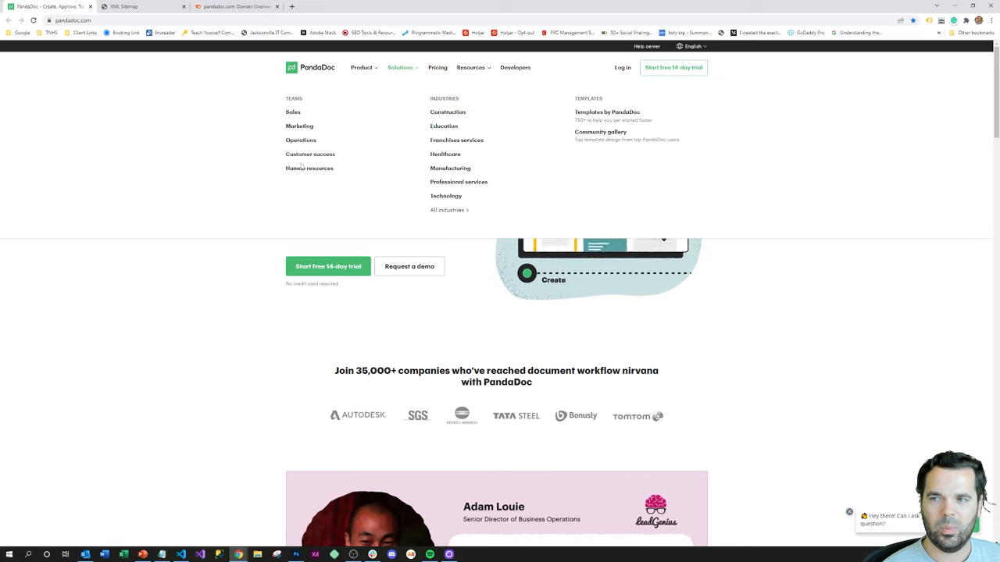
mouse_move(196, 270)
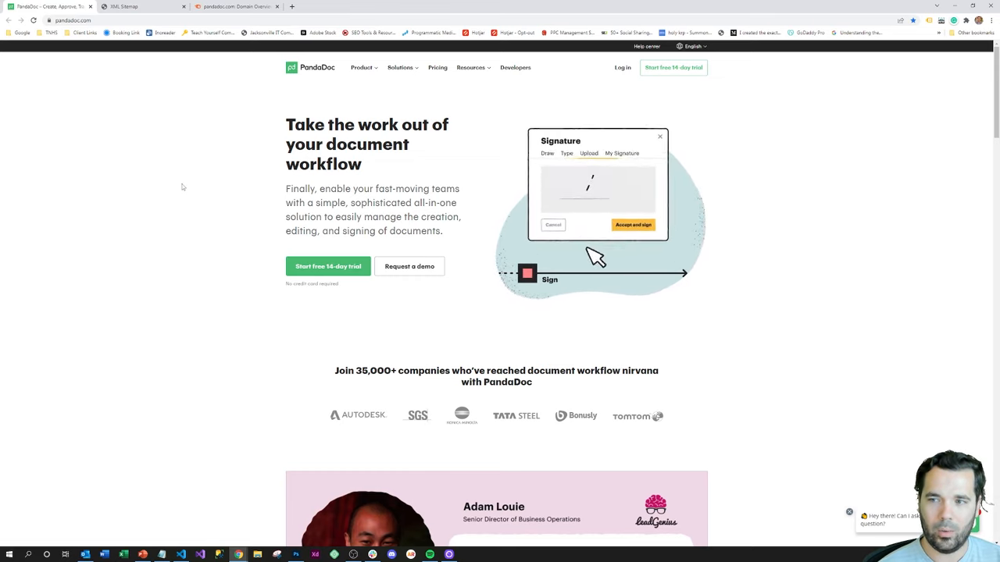
click(633, 225)
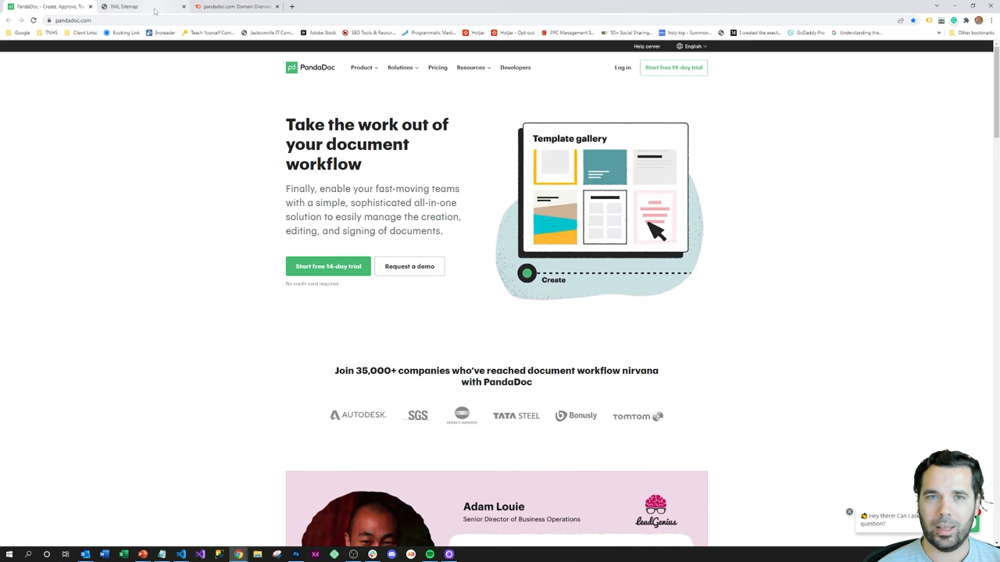
click(133, 8)
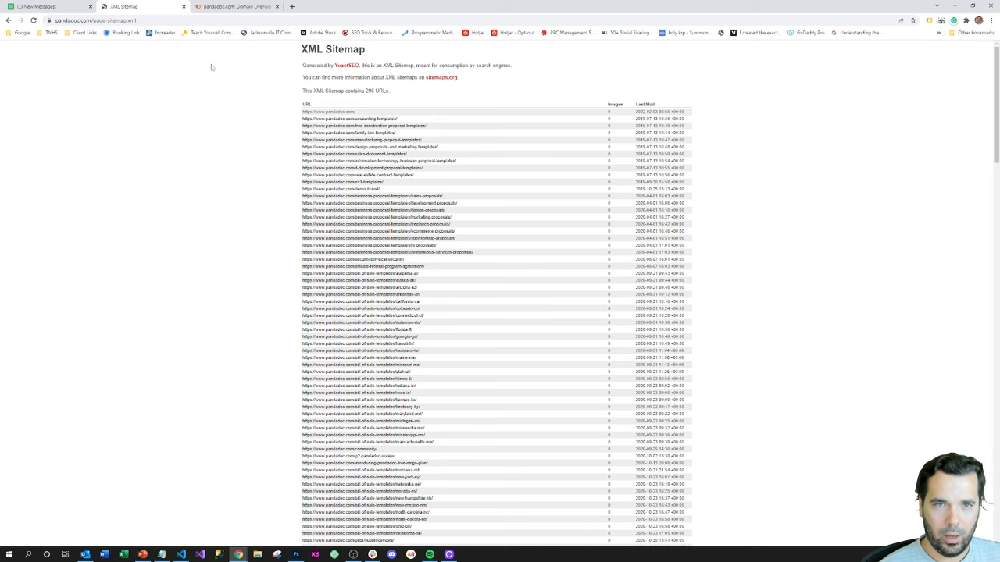
scroll(down, 3)
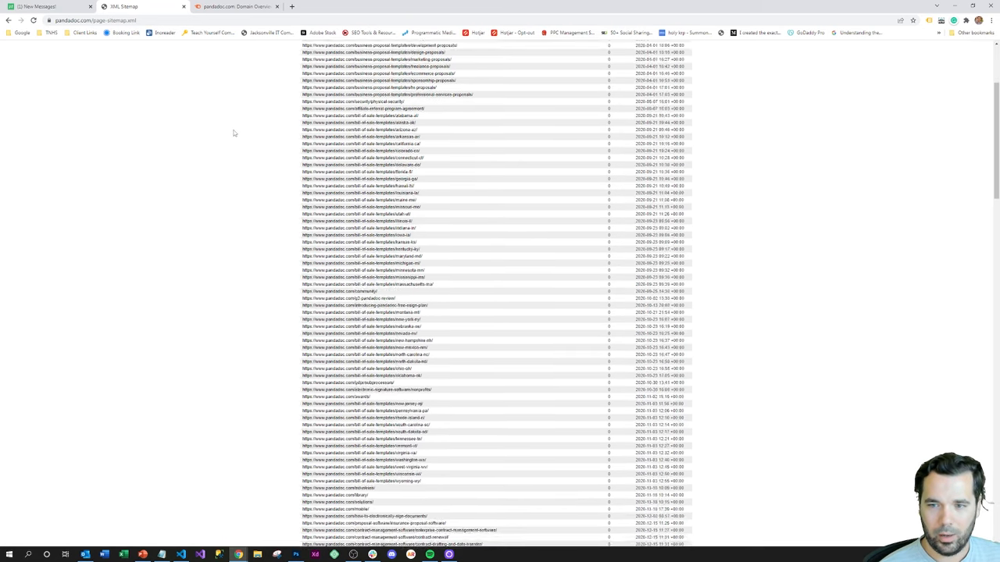
scroll(up, 3)
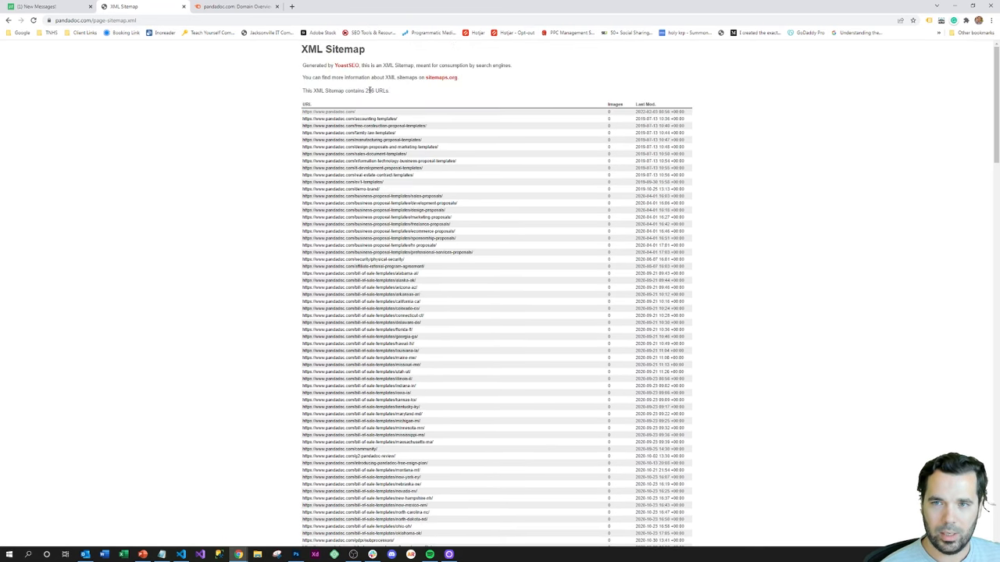
scroll(down, 3)
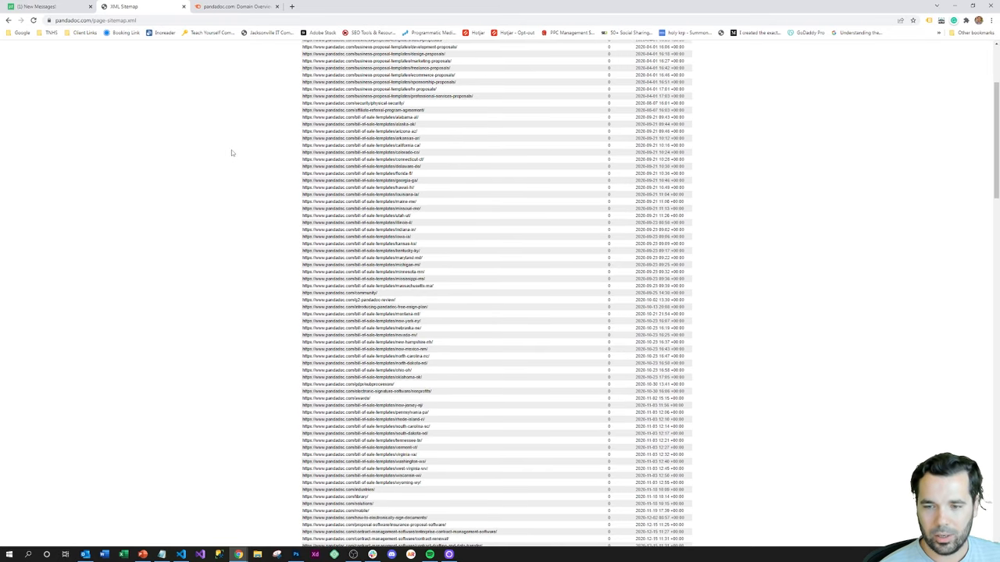
scroll(down, 3)
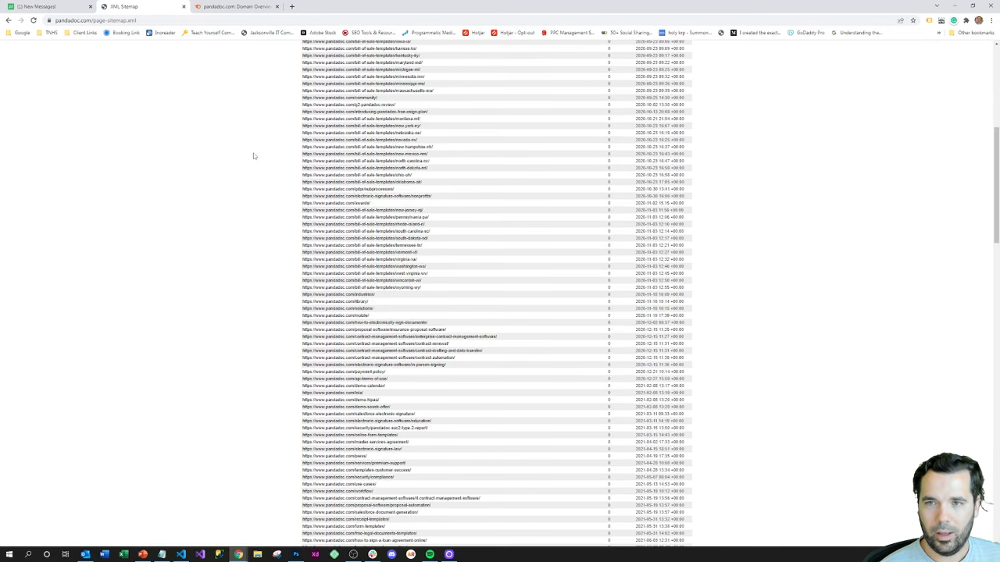
scroll(down, 3)
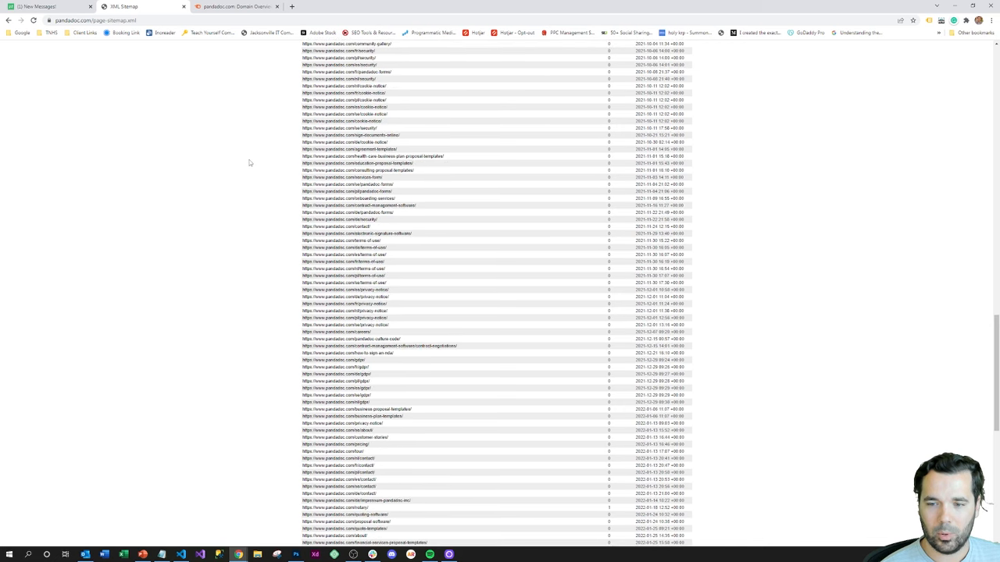
scroll(down, 3)
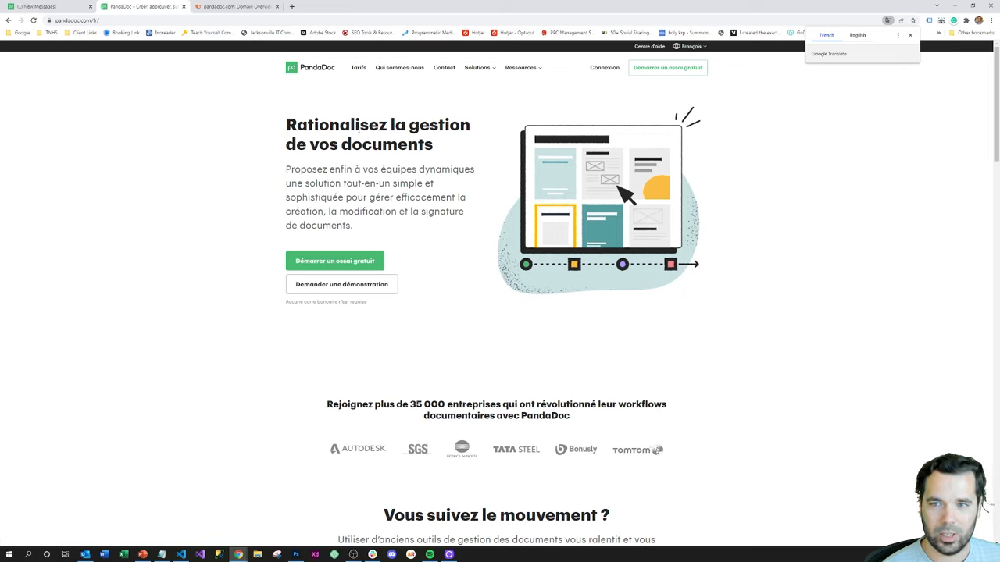
mouse_move(80, 49)
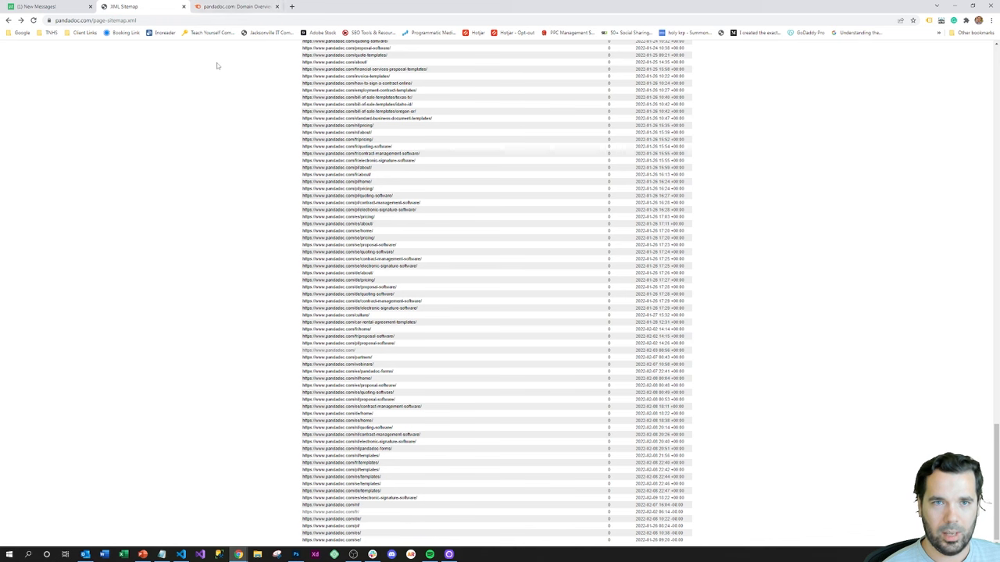
- Review pandadoc.com's Semrush overview: Authority Score 62, 303.8K organic traffic, 571.3K backlinks
click(234, 6)
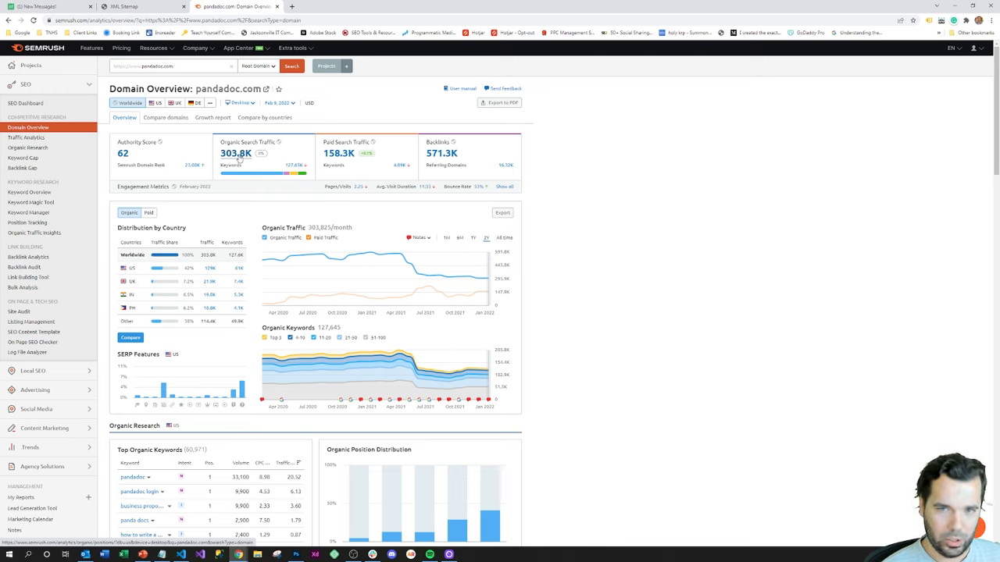
mouse_move(289, 166)
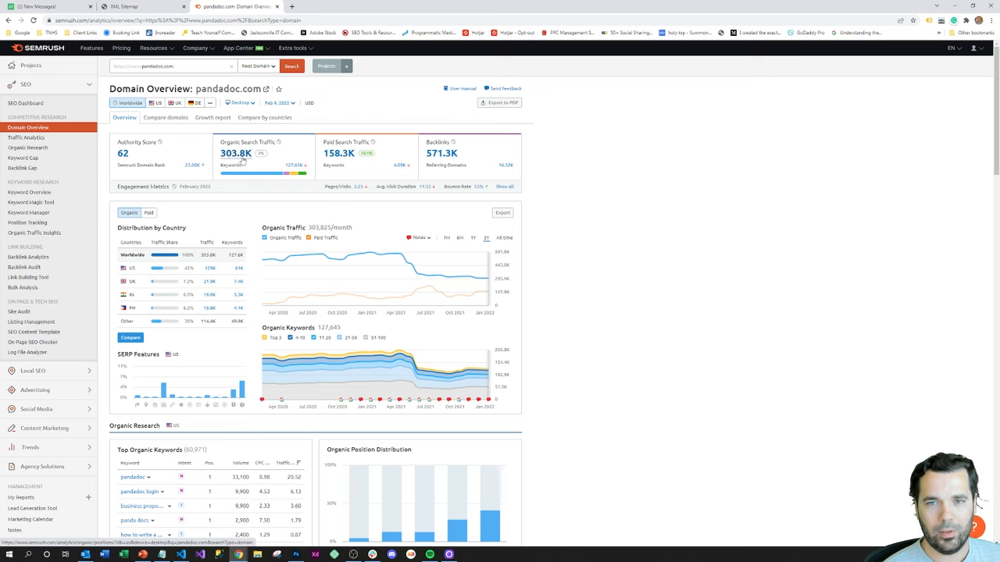
mouse_move(394, 169)
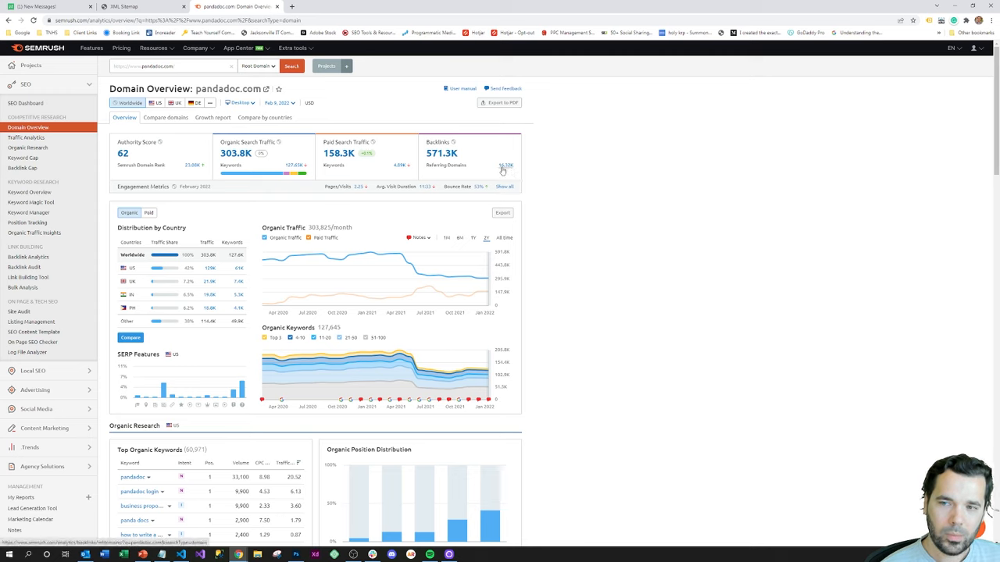
mouse_move(568, 170)
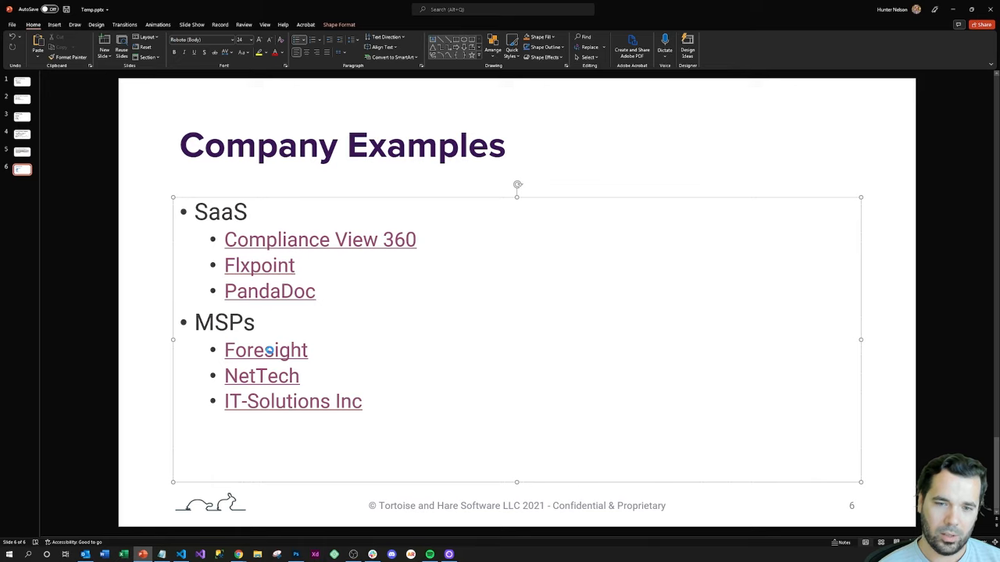
click(266, 350)
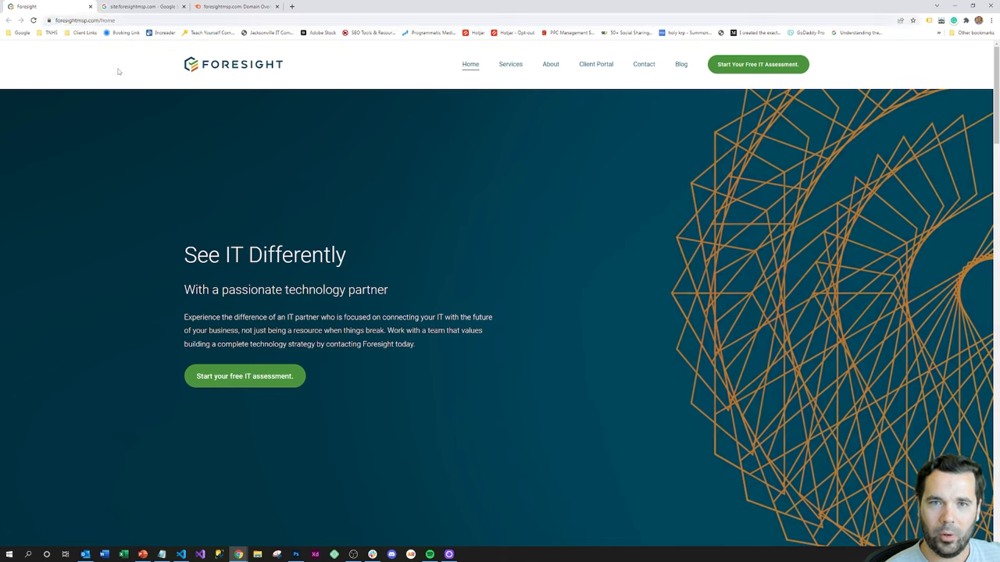
mouse_move(116, 72)
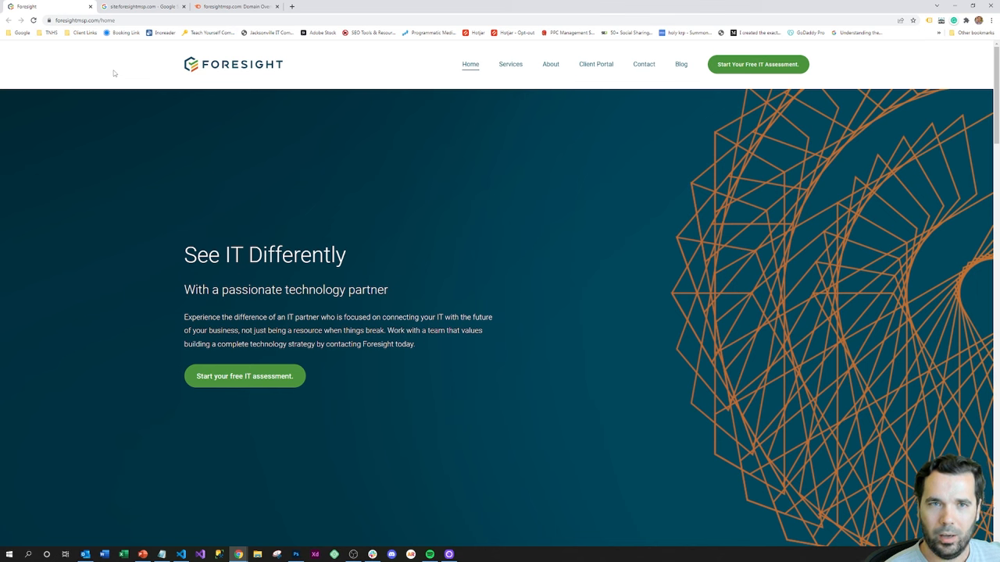
mouse_move(115, 70)
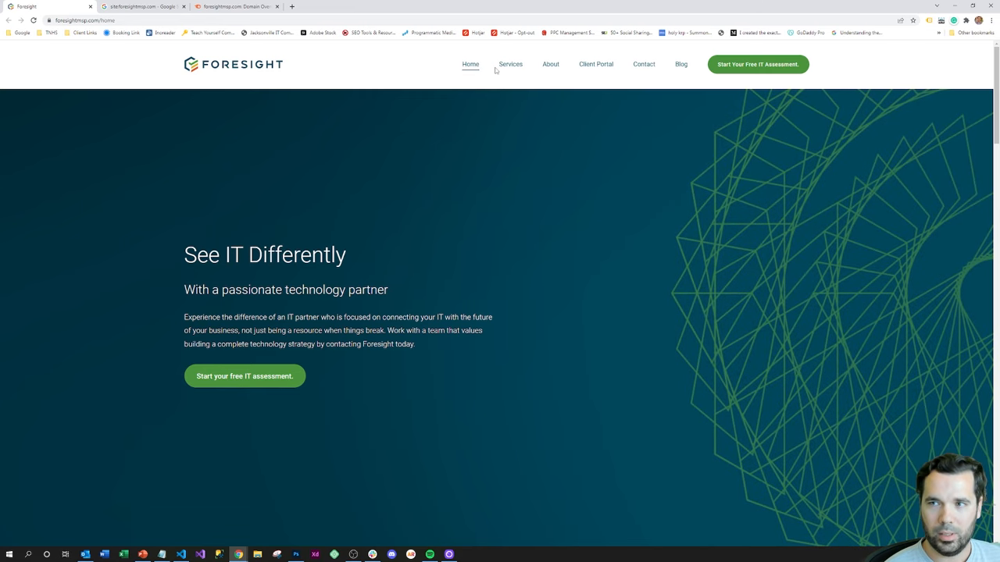
mouse_move(559, 69)
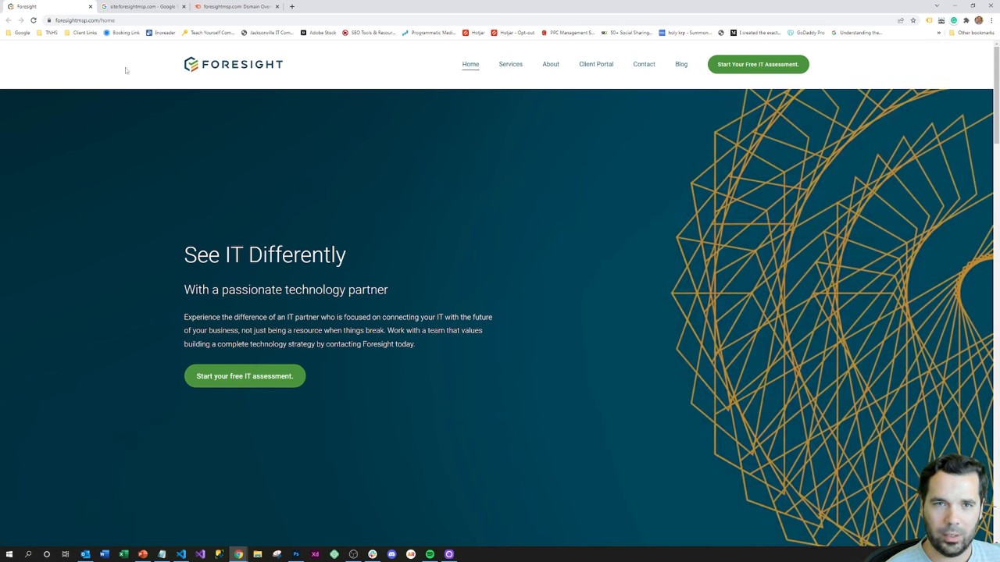
- Review foresightmsp.com's Semrush overview, then return to Foresight's homepage
click(148, 12)
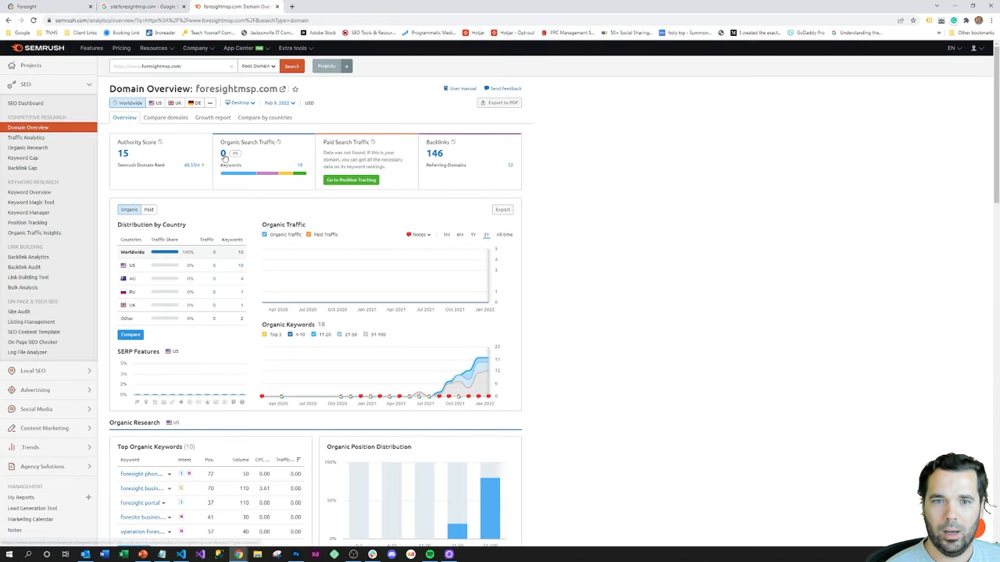
mouse_move(201, 154)
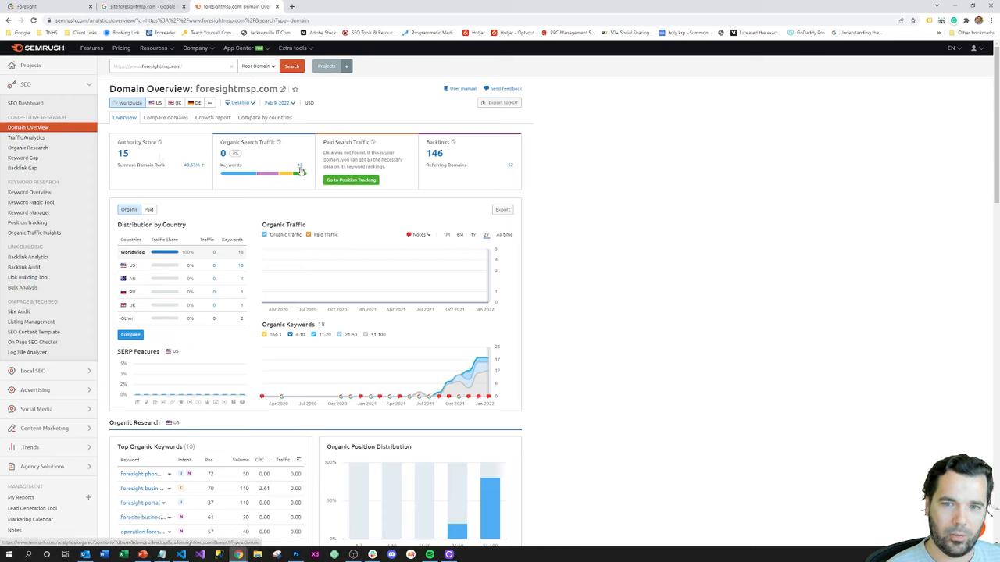
mouse_move(511, 169)
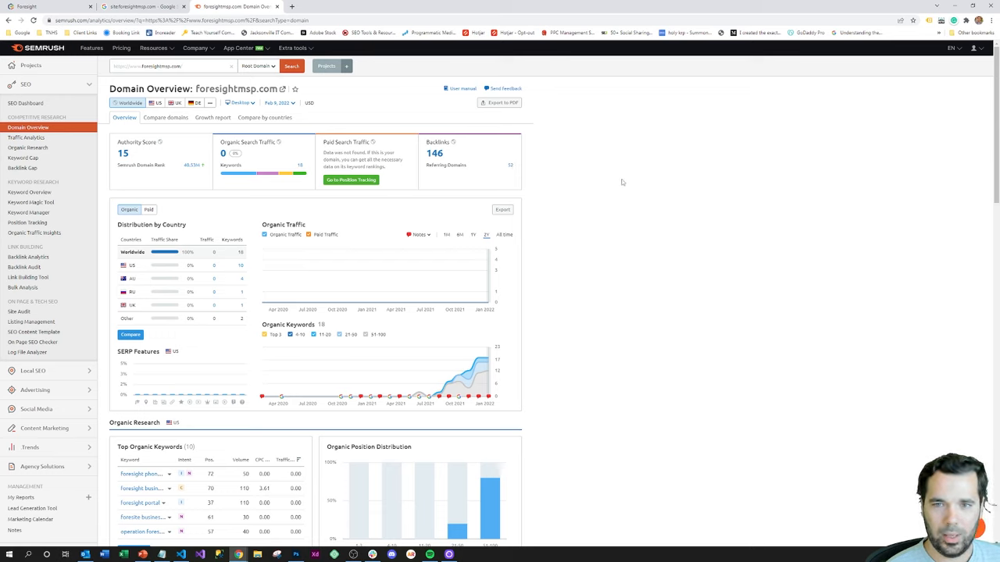
mouse_move(615, 182)
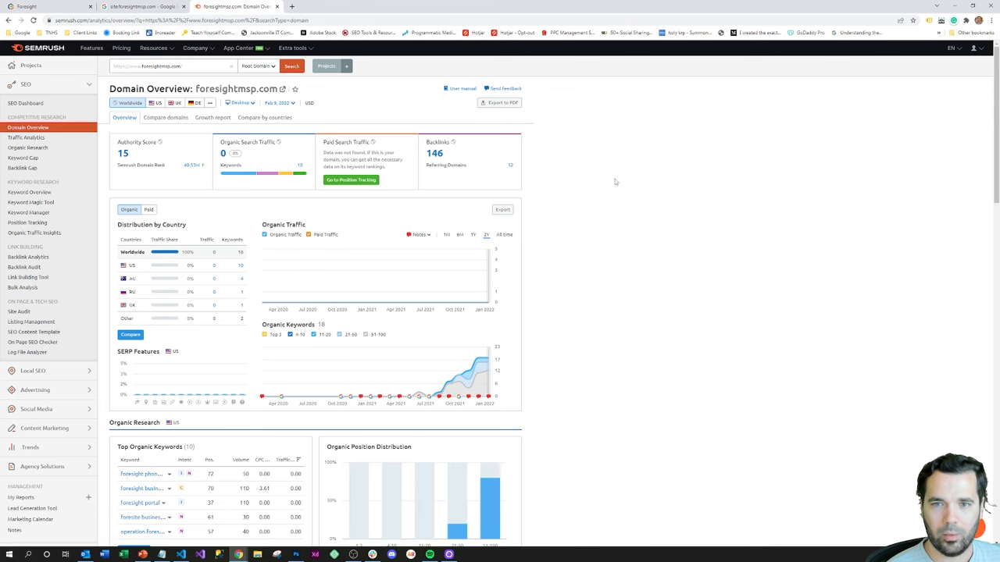
click(149, 7)
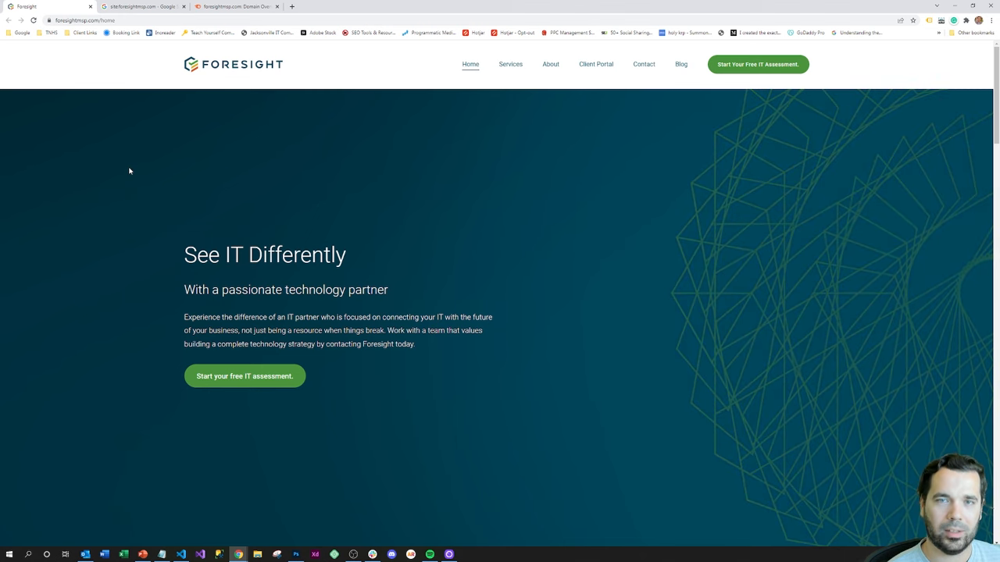
mouse_move(382, 524)
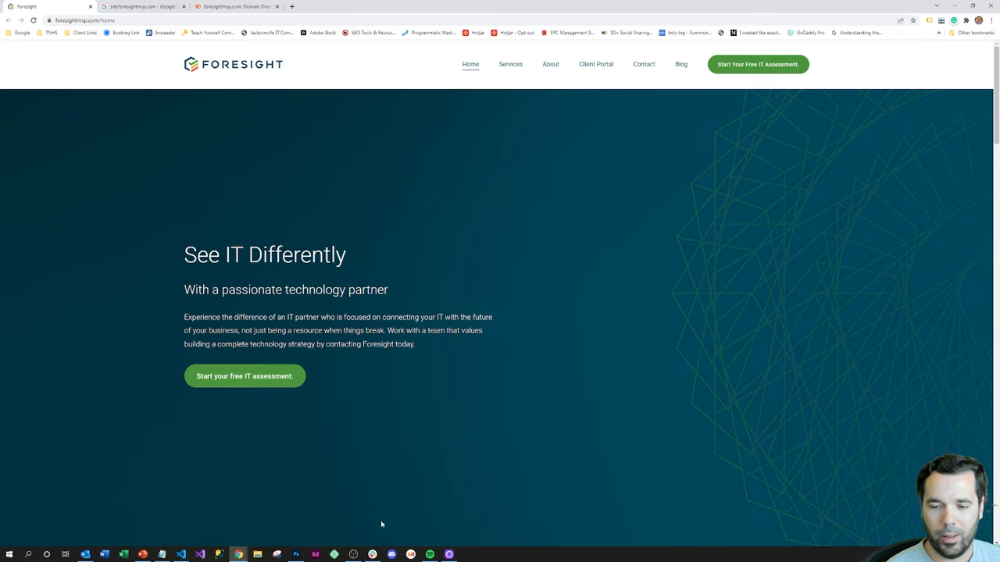
mouse_move(288, 506)
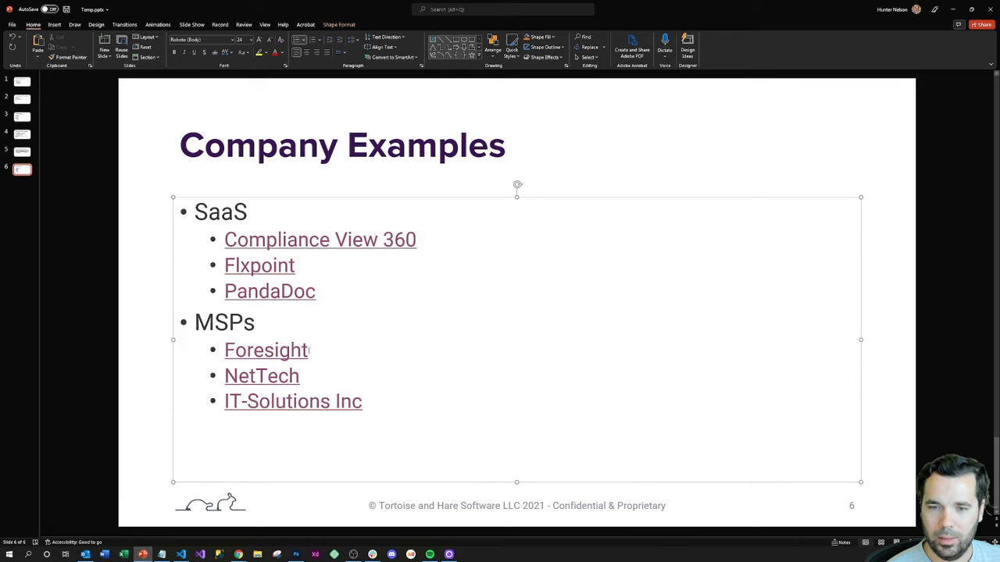
mouse_move(271, 376)
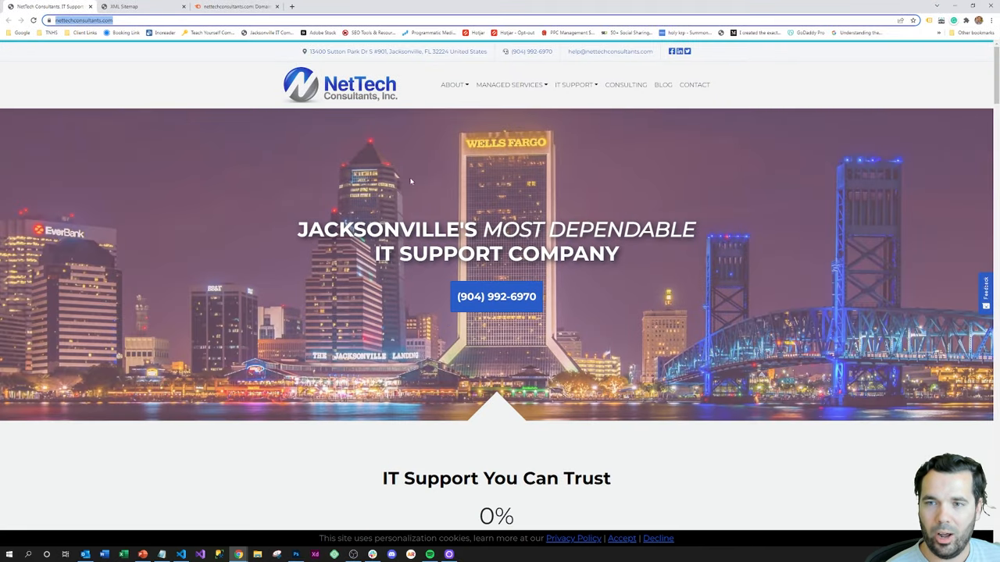
mouse_move(375, 198)
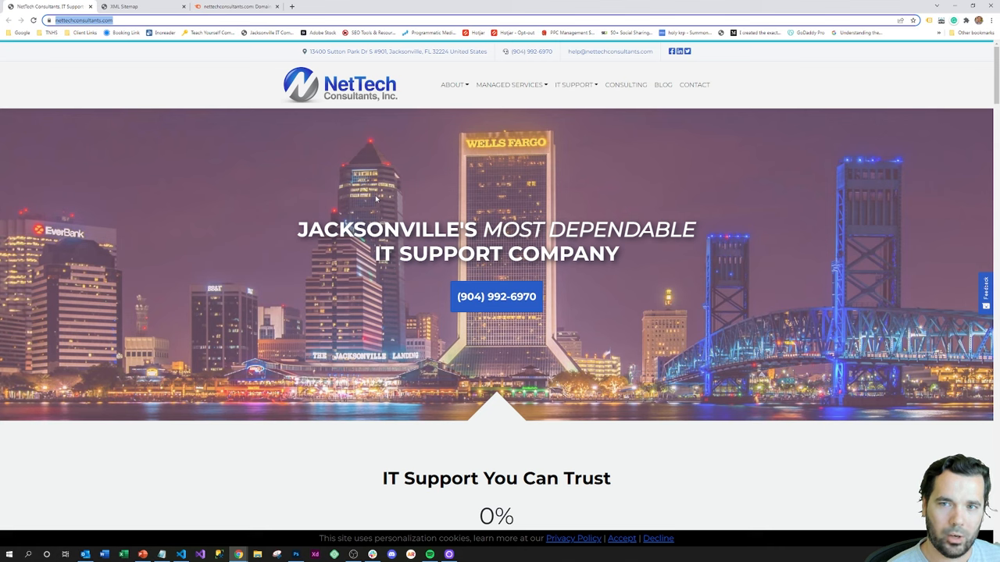
mouse_move(232, 202)
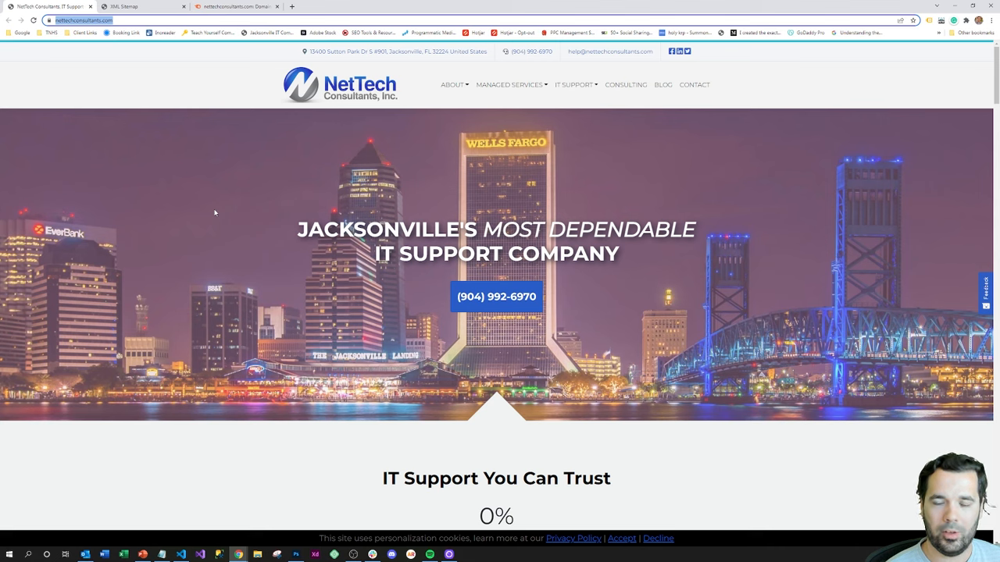
mouse_move(285, 169)
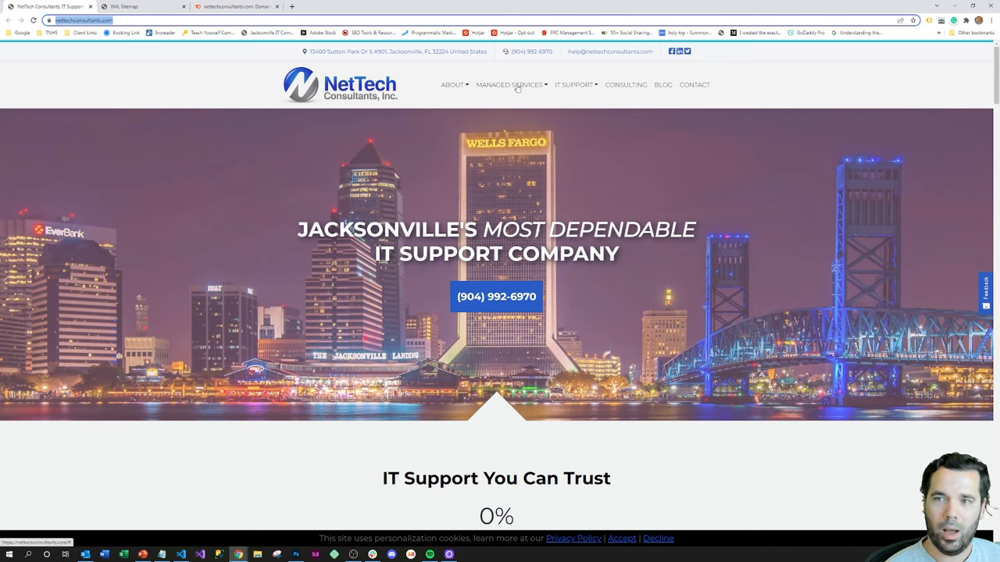
- Browse NetTech Consultants' IT Support menu: Office 365, computer, server and network support
click(573, 85)
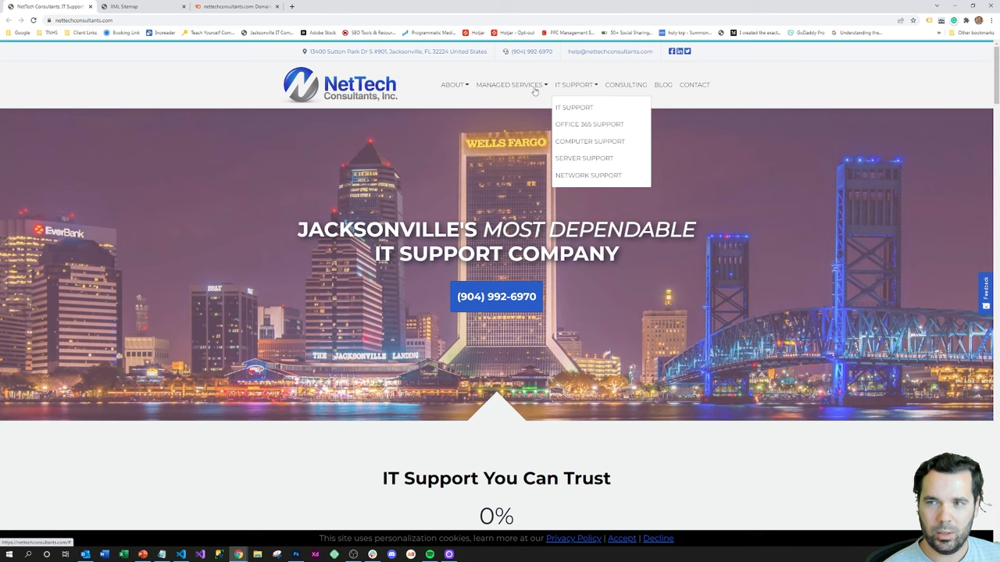
mouse_move(510, 86)
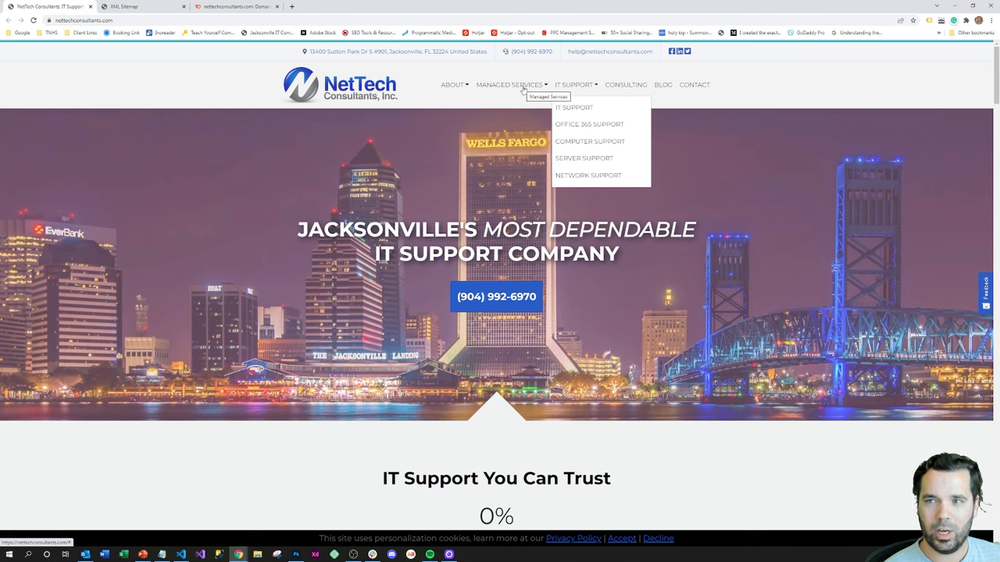
mouse_move(512, 85)
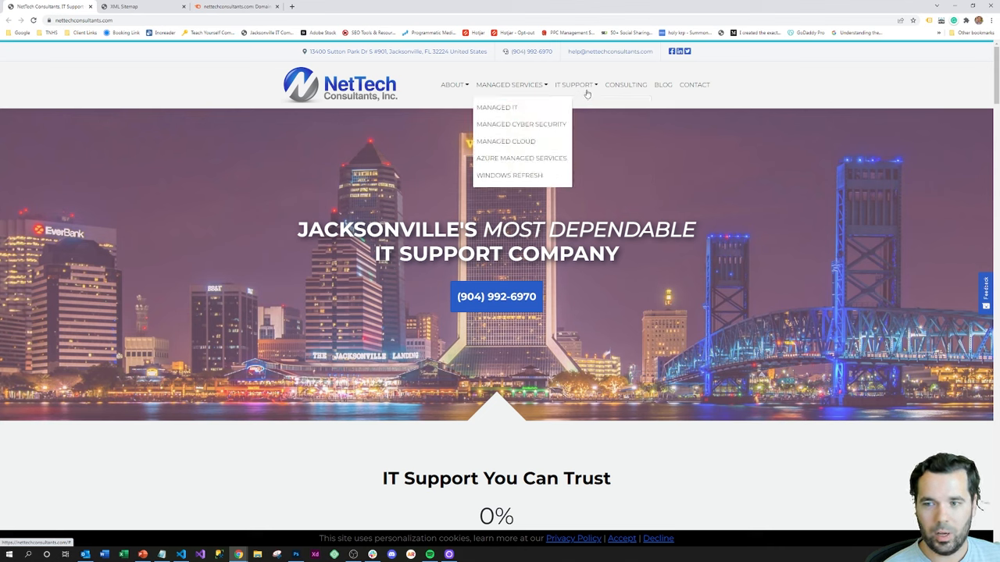
mouse_move(576, 84)
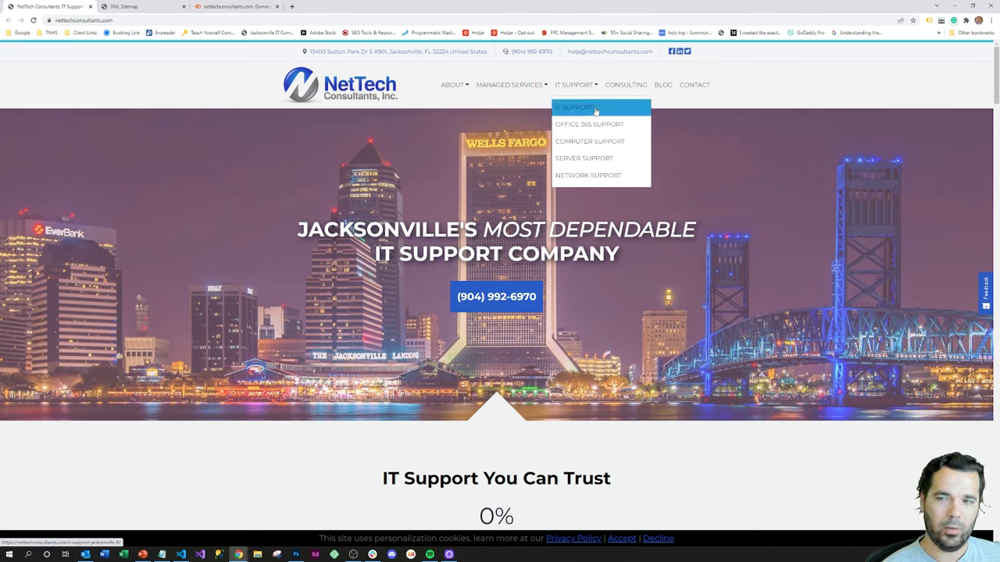
mouse_move(586, 108)
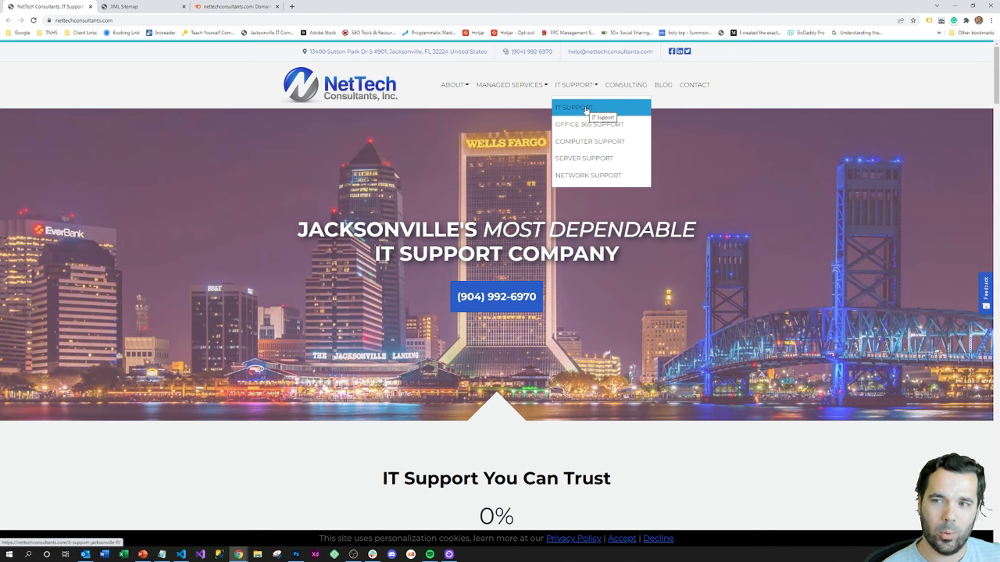
mouse_move(595, 108)
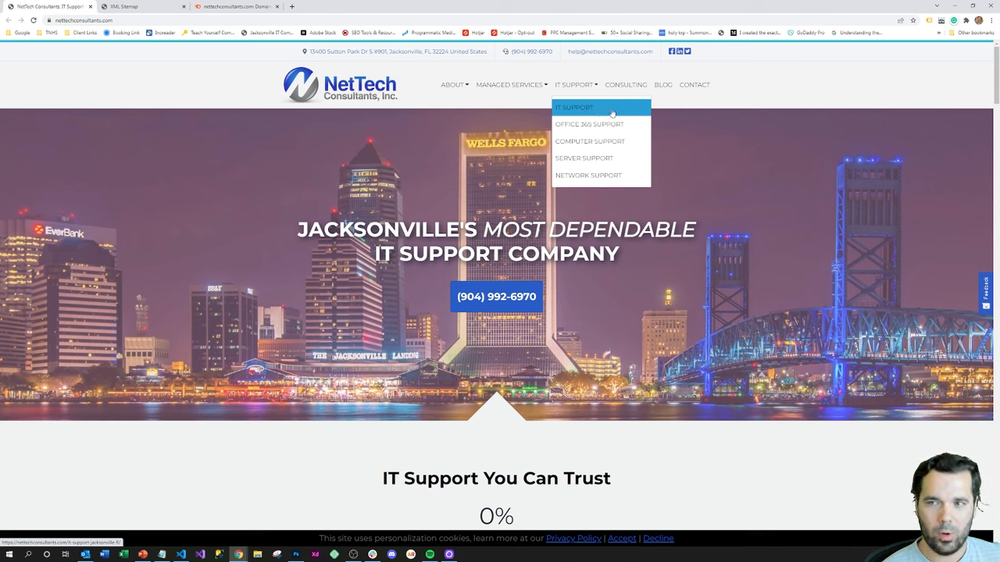
mouse_move(615, 145)
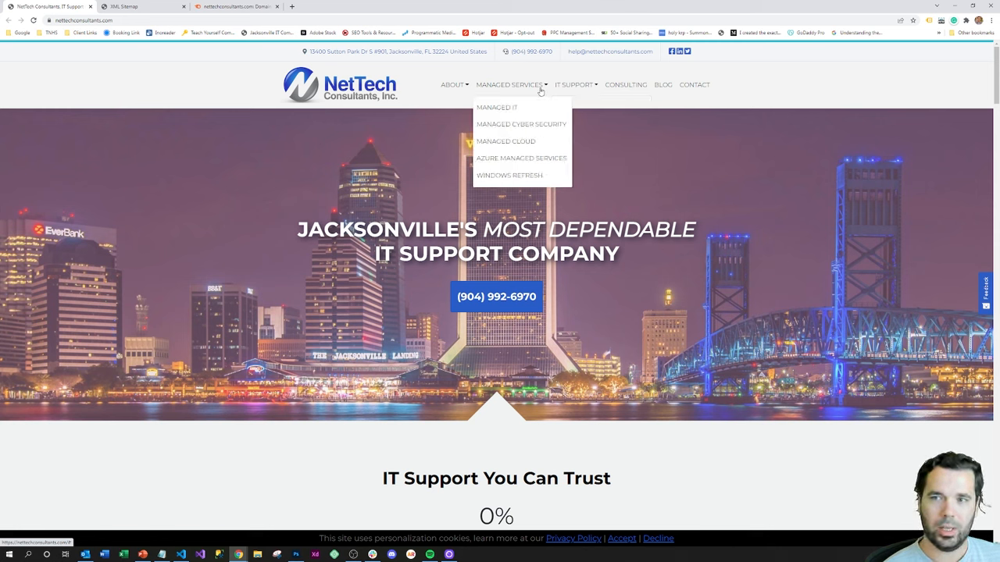
mouse_move(520, 124)
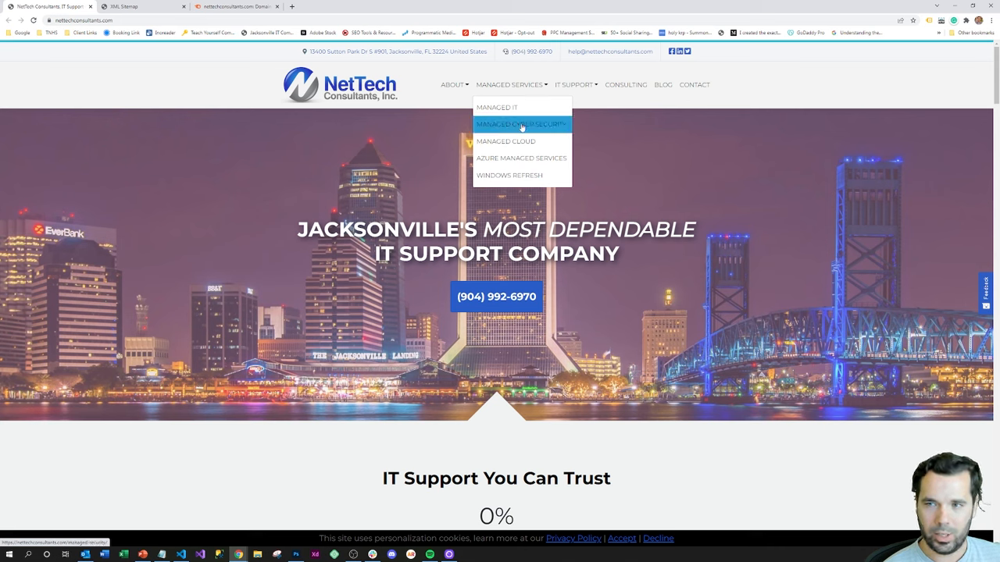
mouse_move(520, 175)
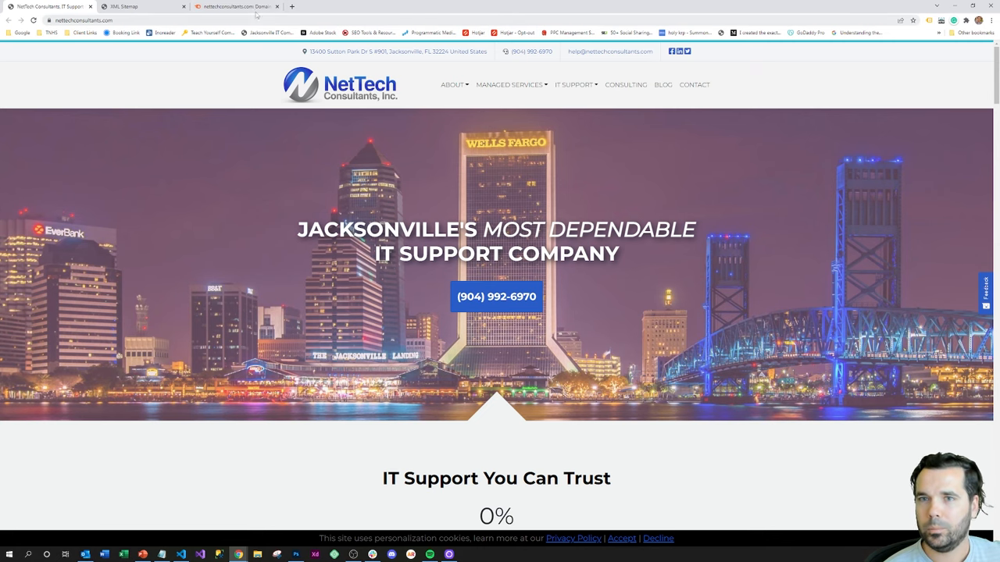
- View NetTech's 25-URL page sitemap, then its Semrush overview with Authority Score 19
click(125, 7)
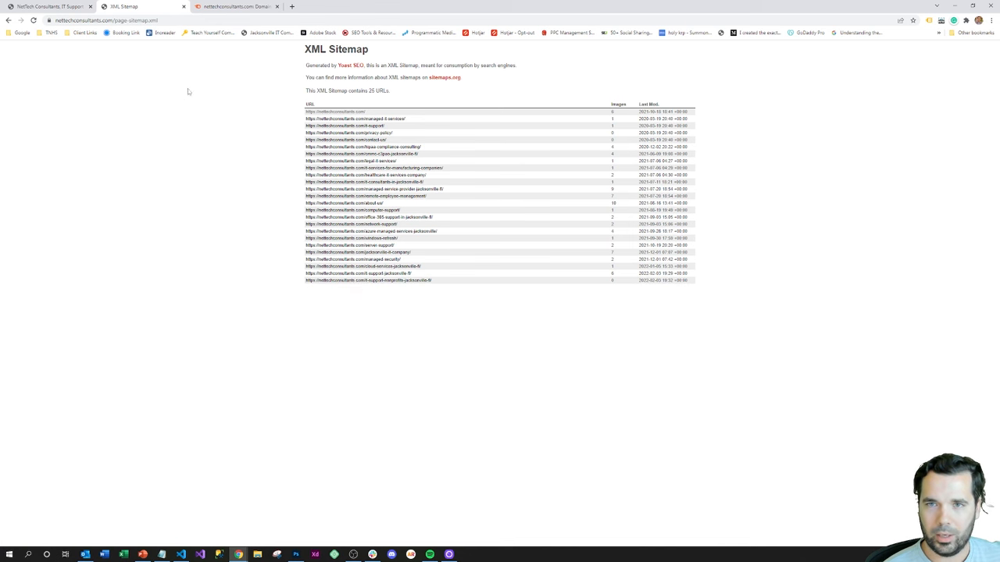
click(235, 7)
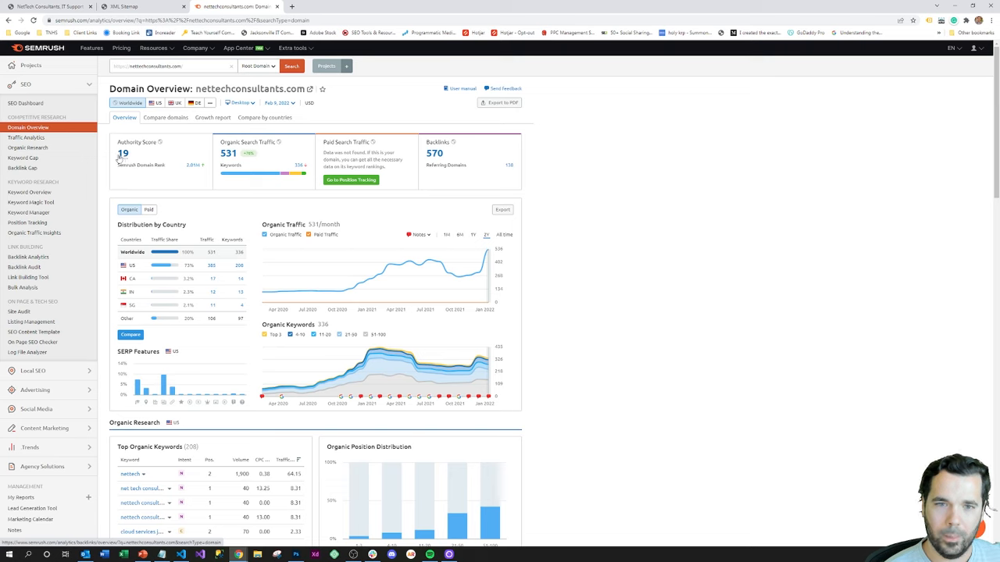
mouse_move(193, 169)
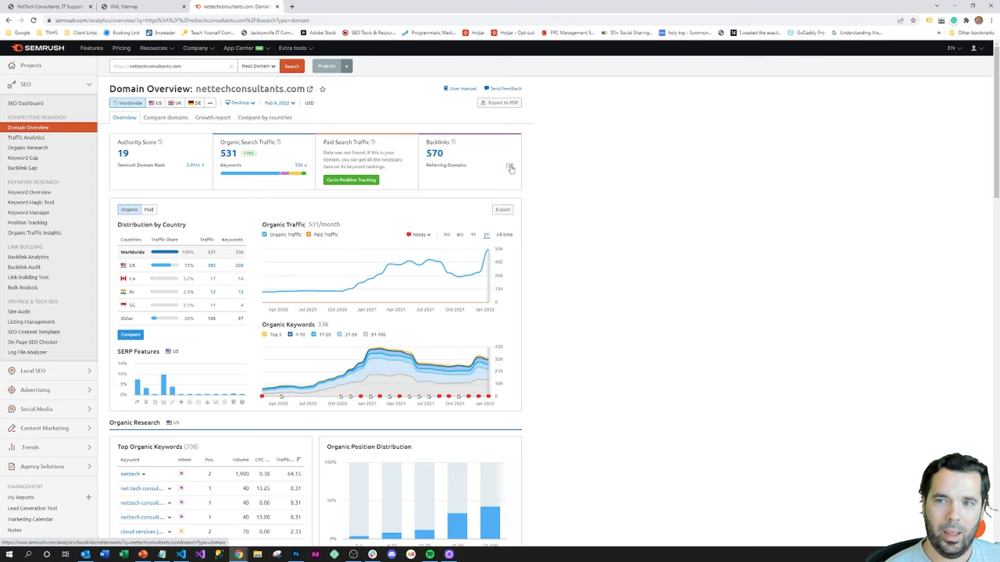
scroll(down, 3)
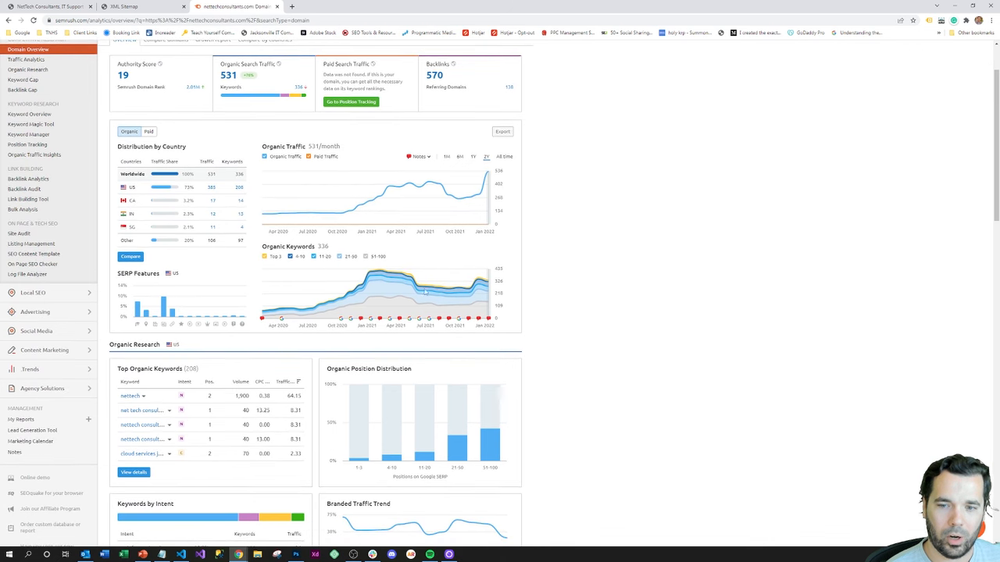
mouse_move(262, 319)
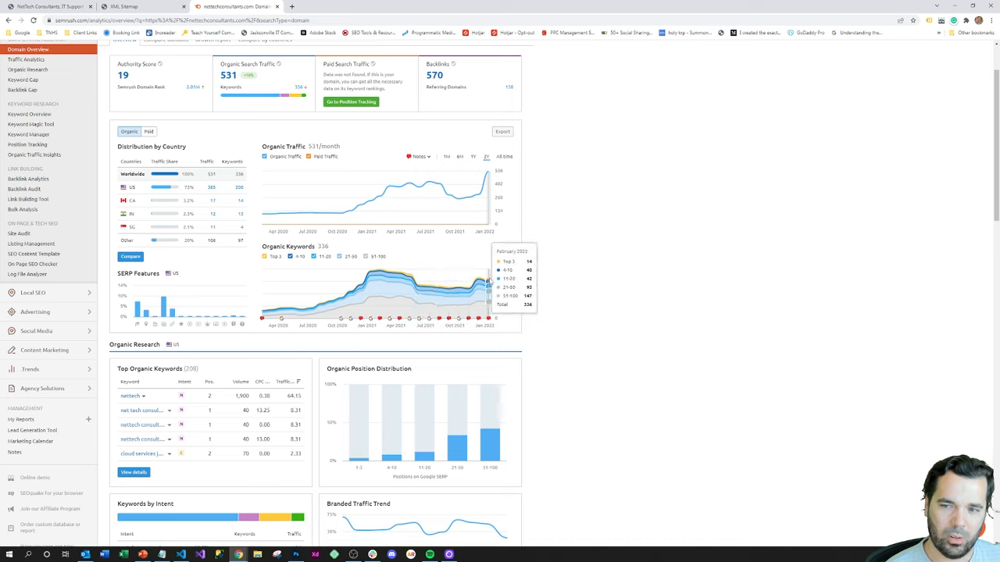
mouse_move(604, 259)
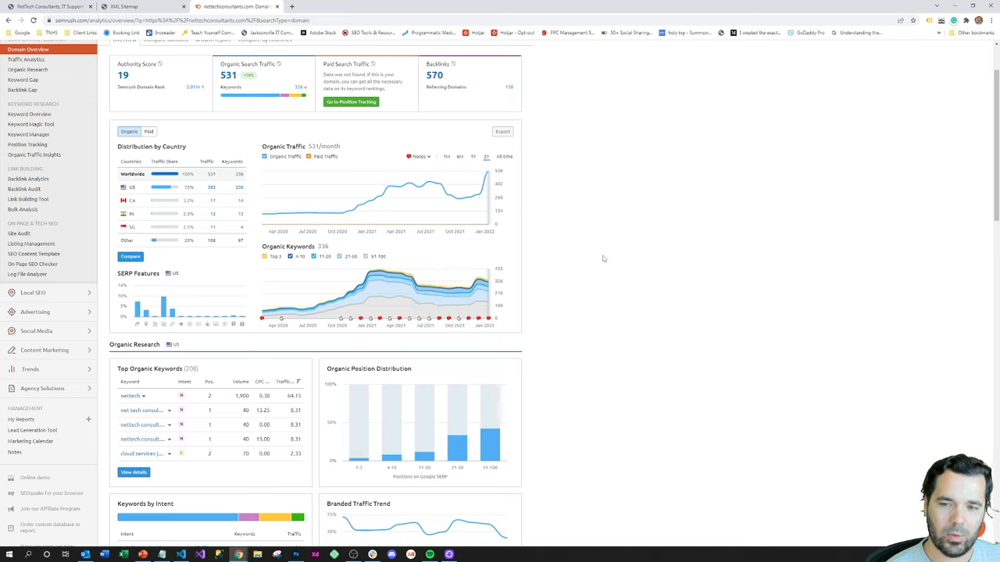
mouse_move(600, 243)
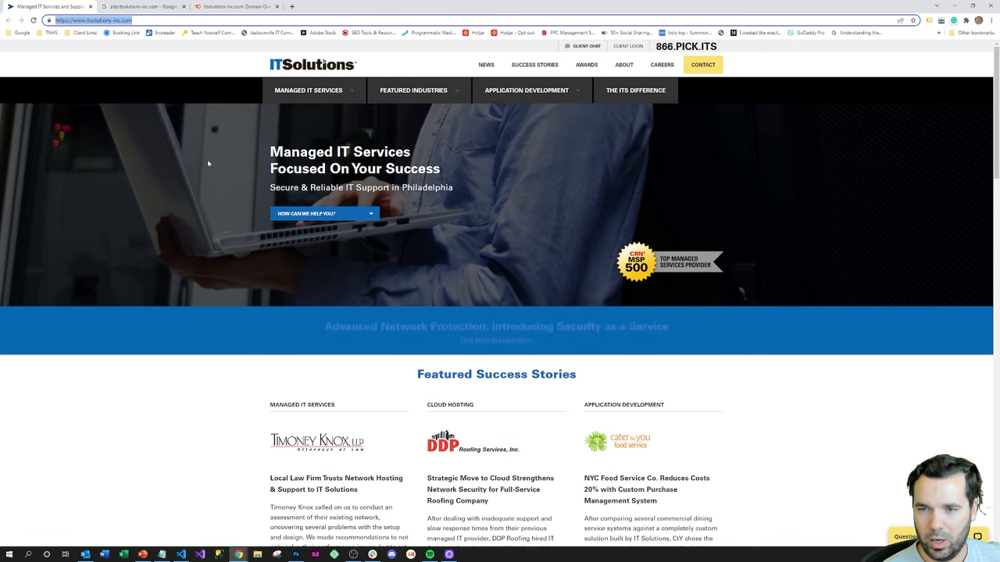
mouse_move(312, 90)
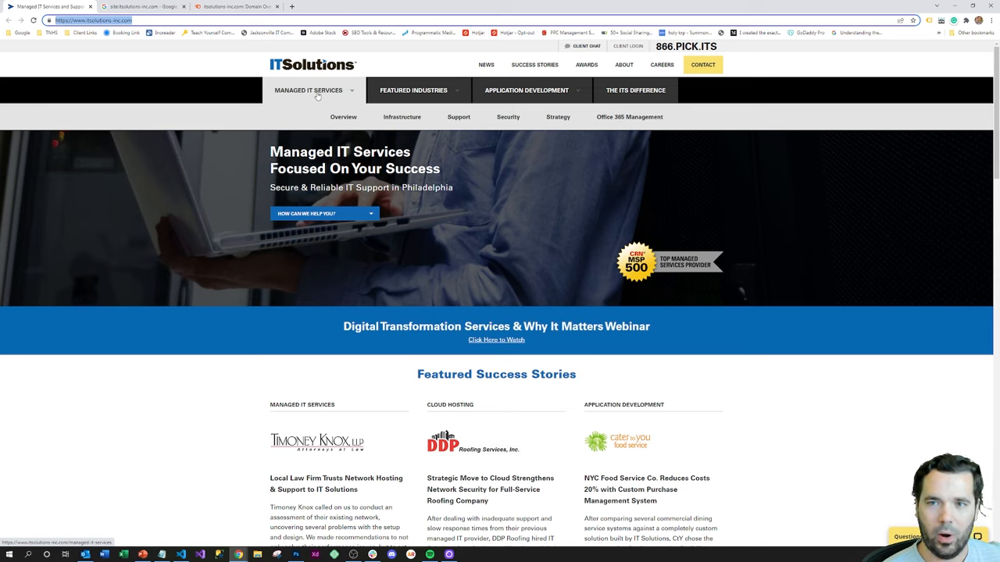
mouse_move(322, 98)
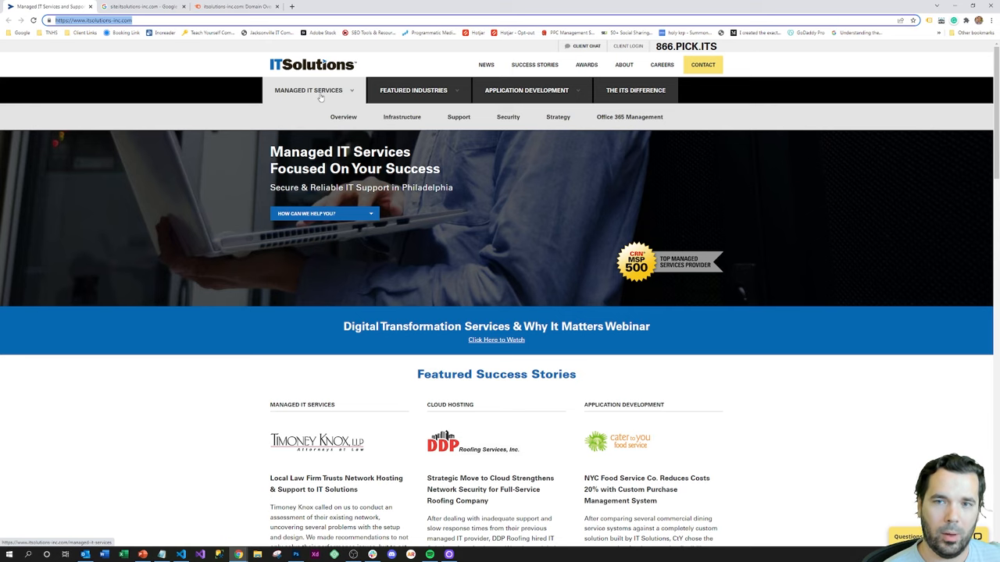
mouse_move(398, 110)
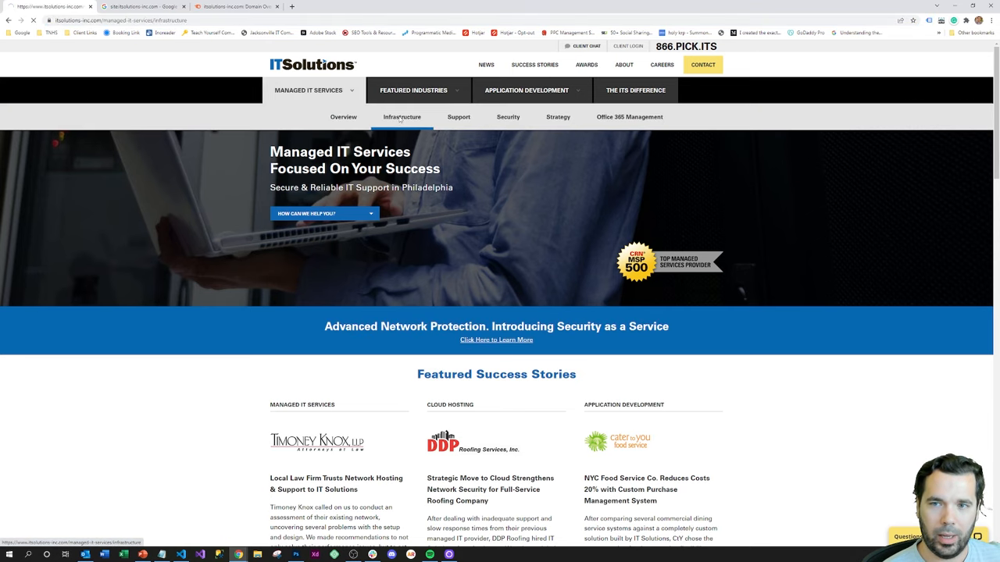
- Browse IT Solutions' IT Infrastructure Services page, then move to the site:itsolutions-inc.com search tab
click(402, 116)
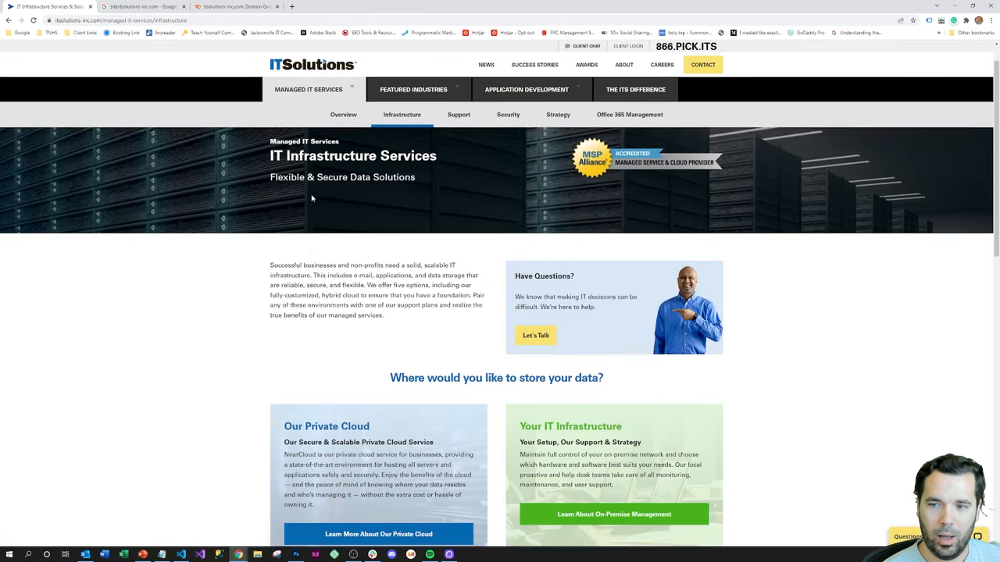
scroll(down, 3)
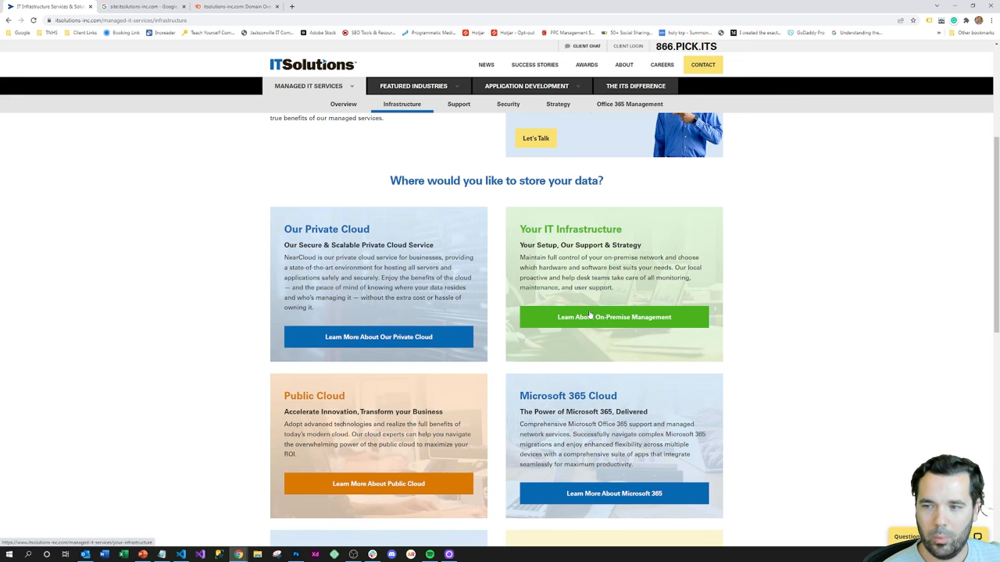
scroll(down, 3)
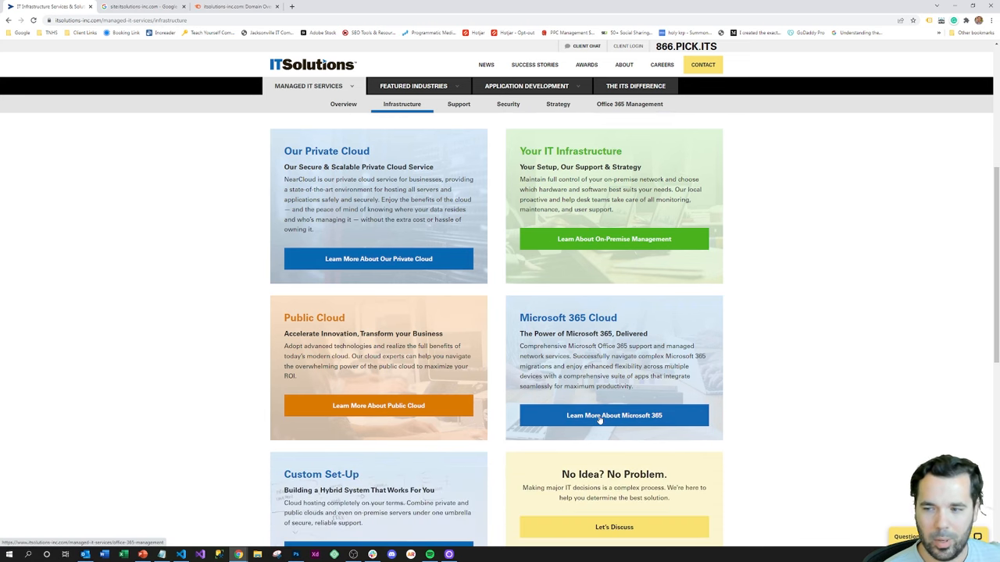
scroll(down, 3)
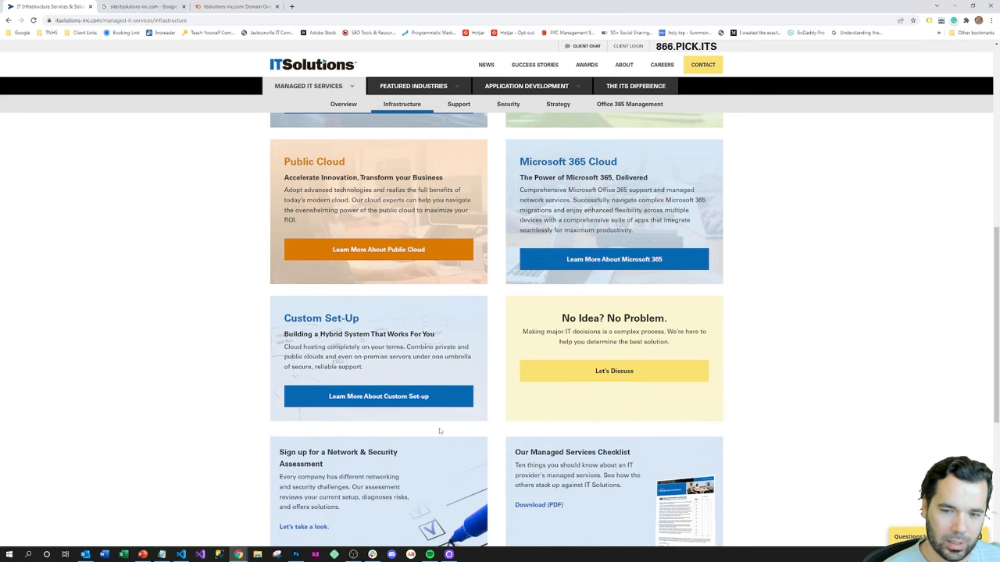
scroll(down, 3)
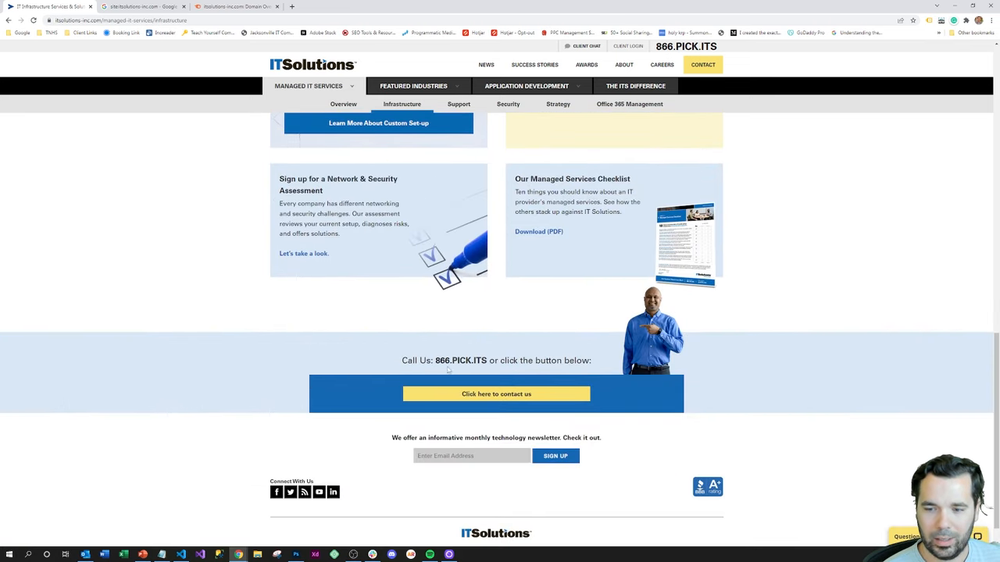
scroll(down, 3)
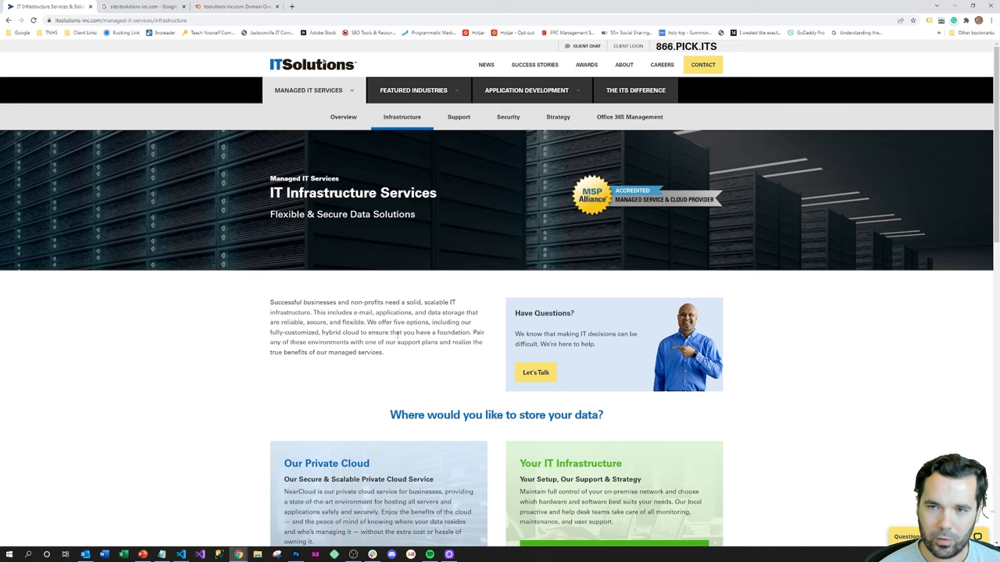
click(153, 6)
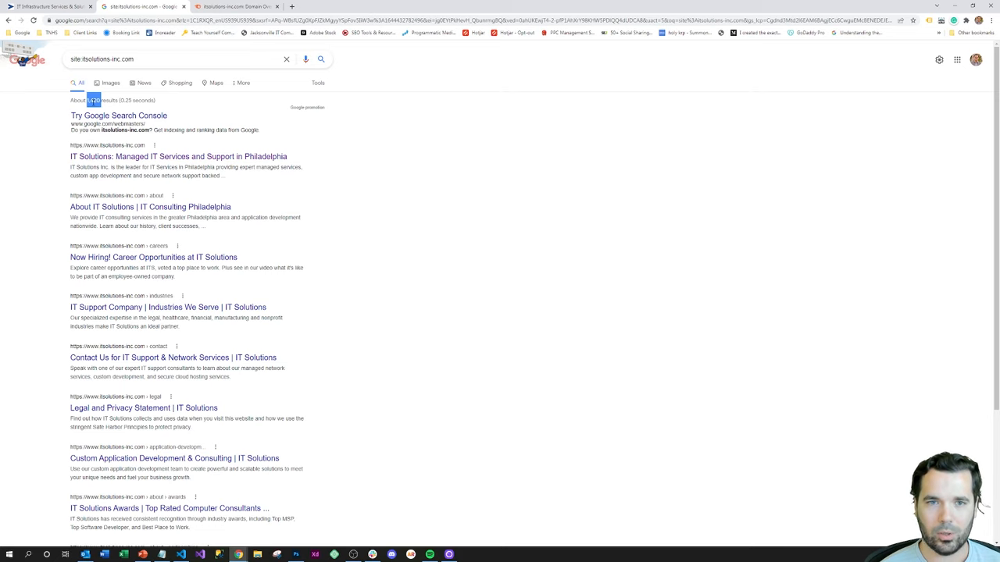
- Switch to Semrush's Domain Overview for itsolutions-inc.com (authority score 42, 19.5K traffic)
click(234, 7)
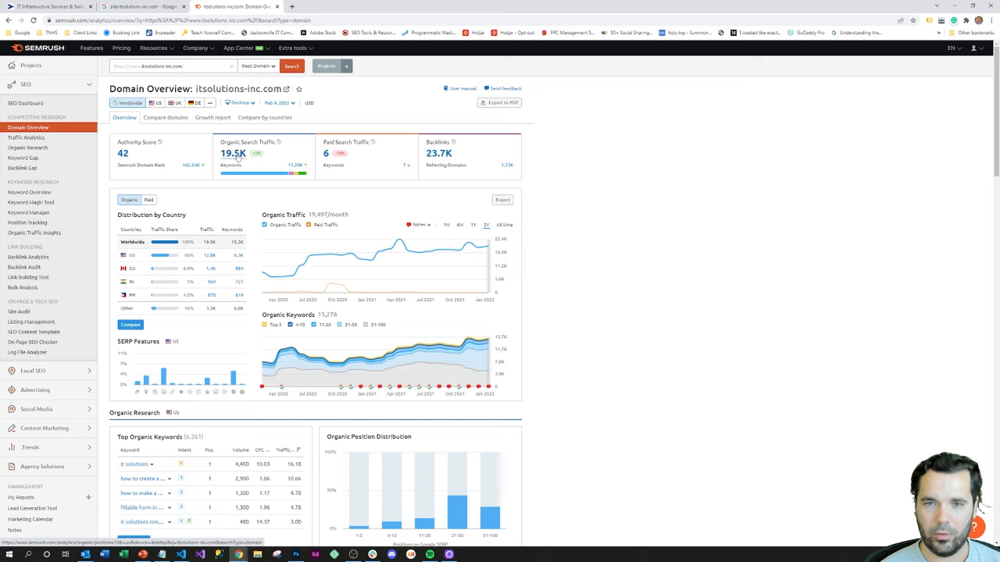
mouse_move(504, 166)
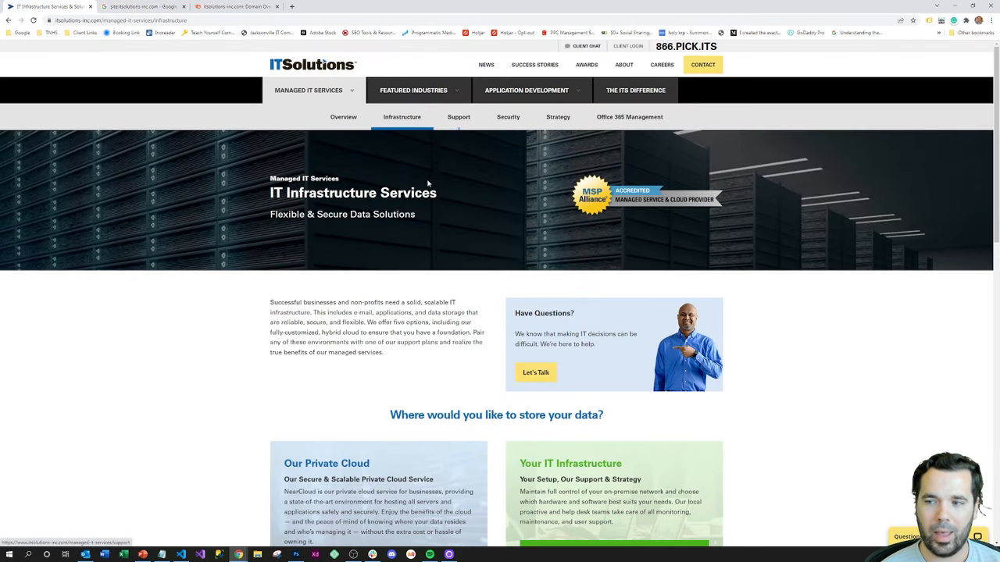
mouse_move(366, 224)
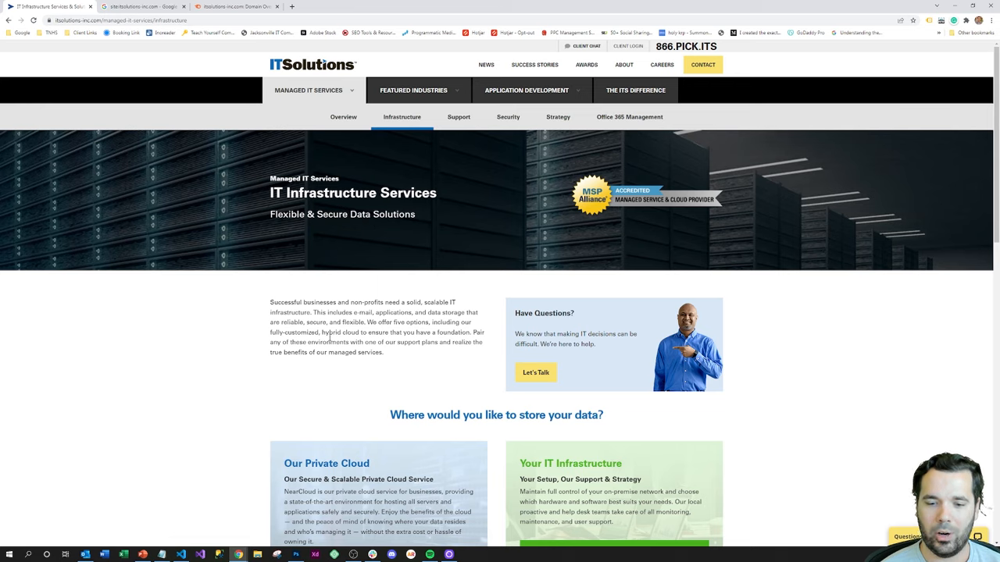
- Bring back PowerPoint's Company Examples slide listing the SaaS and MSP examples
click(141, 553)
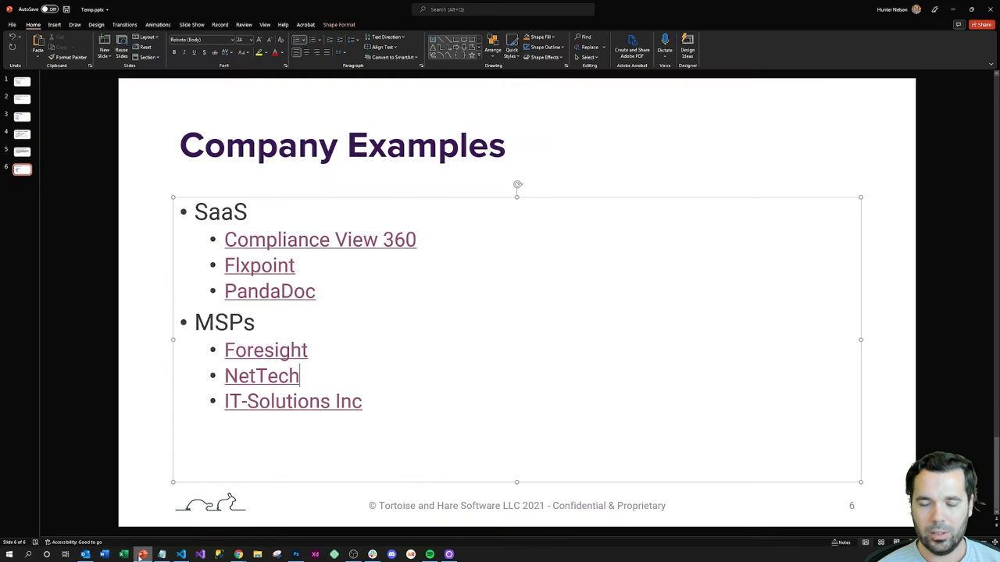